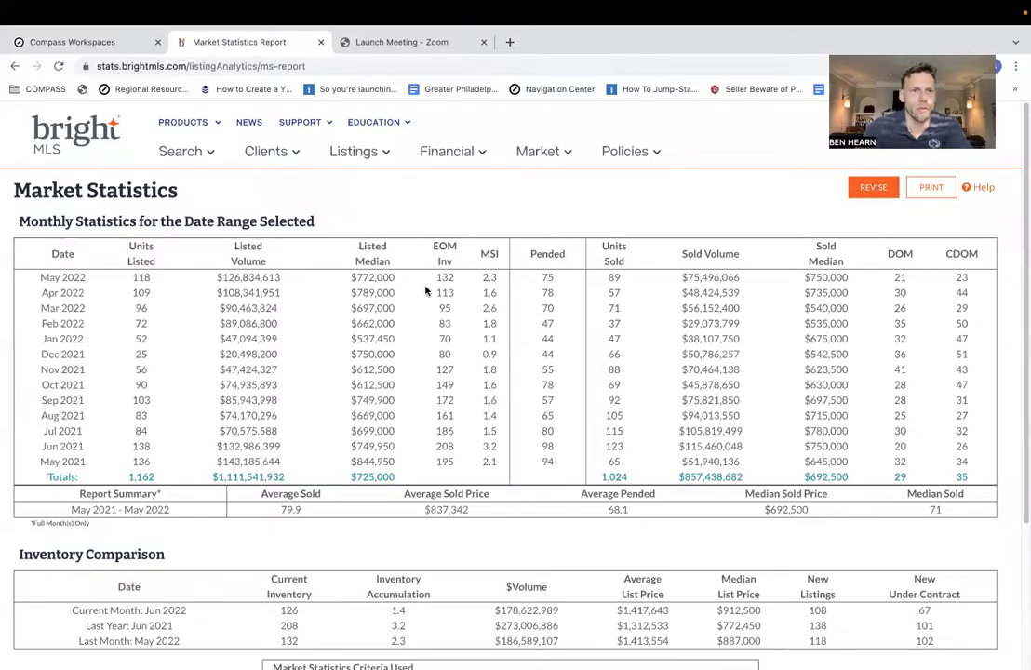
mouse_move(490, 253)
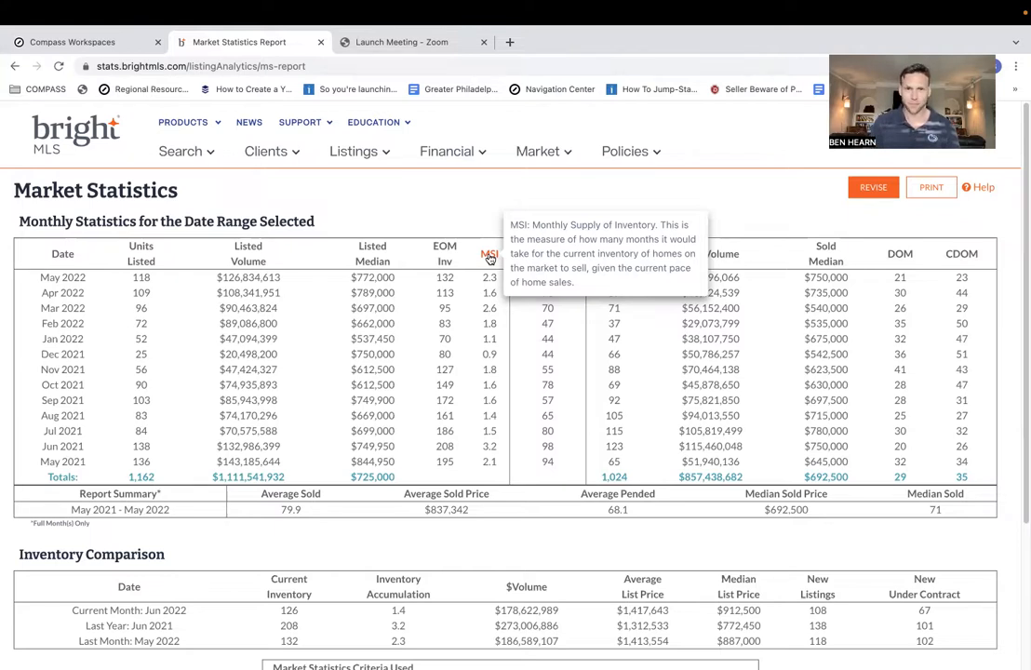
mouse_move(400, 469)
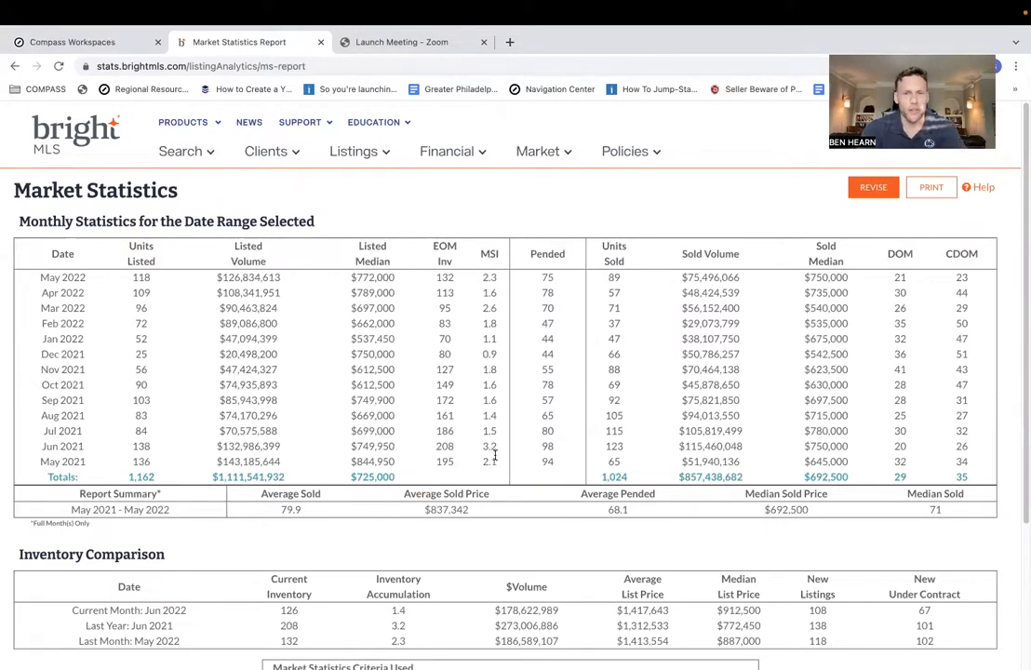
mouse_move(495, 457)
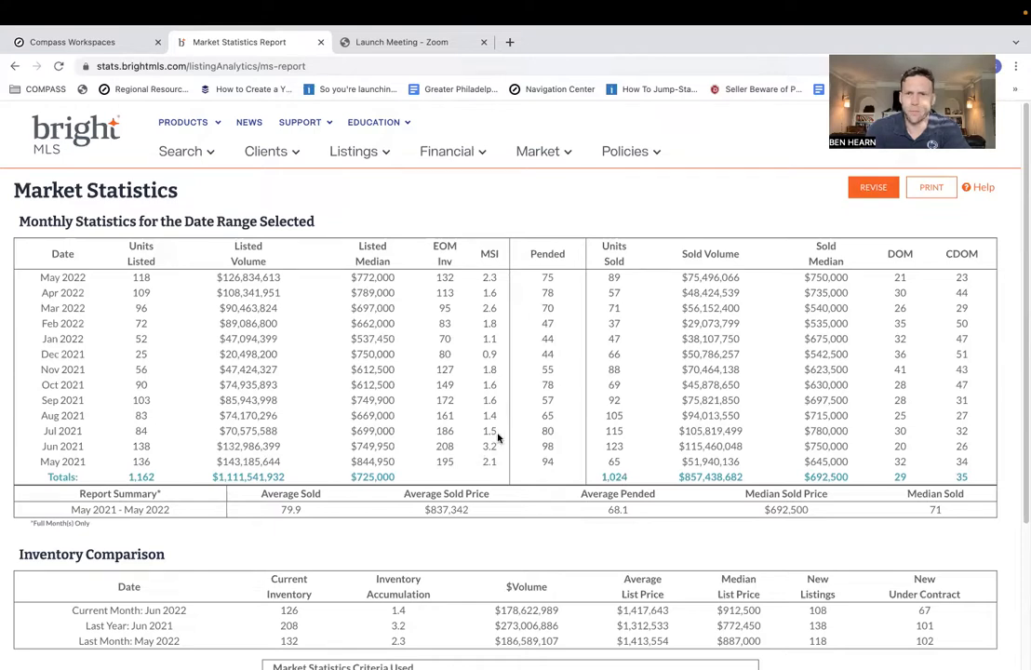
mouse_move(493, 349)
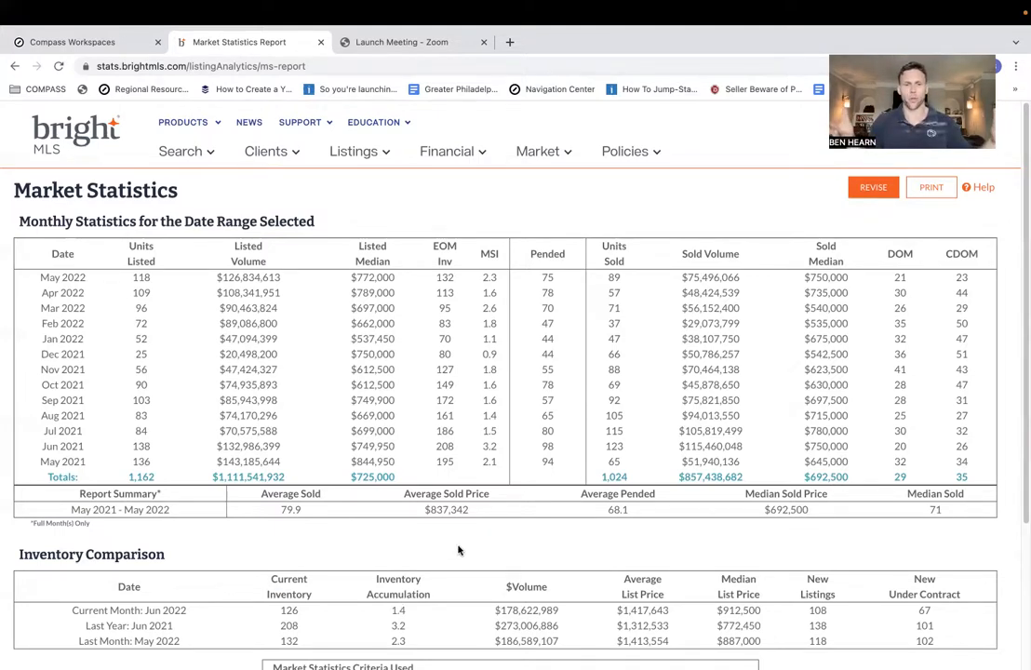
mouse_move(447, 493)
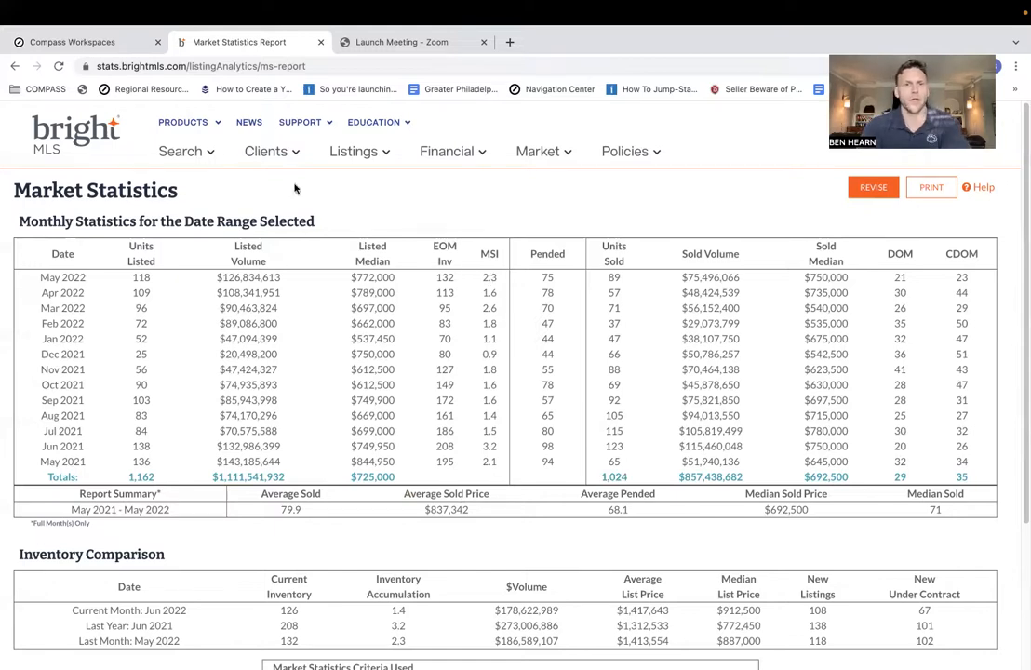
Switch from the Bright MLS market statistics report to the Compass public collection.
left_click(84, 42)
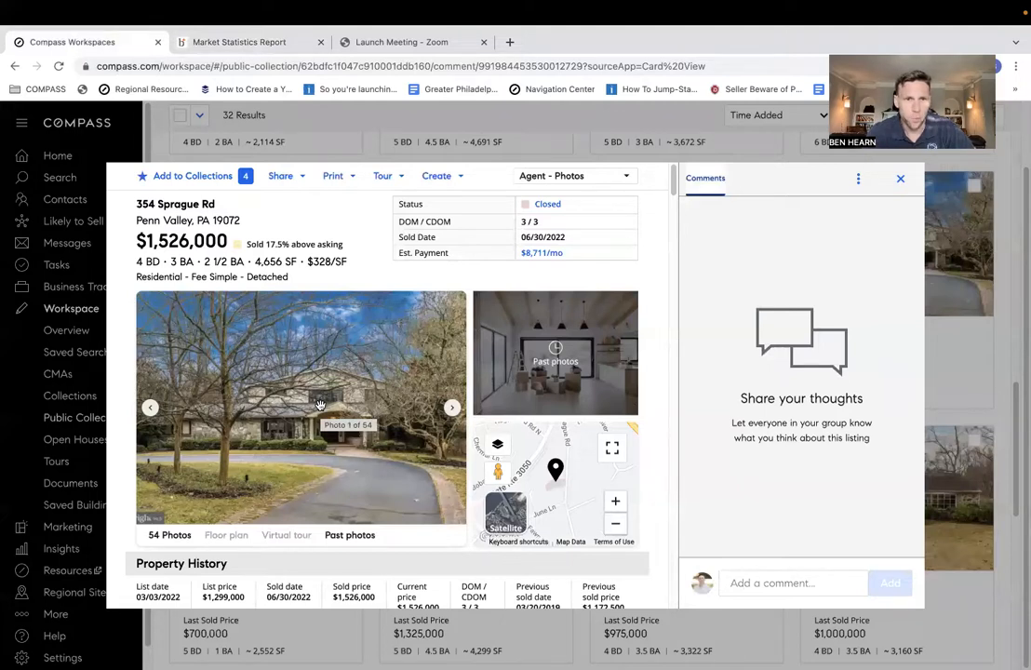
mouse_move(272, 255)
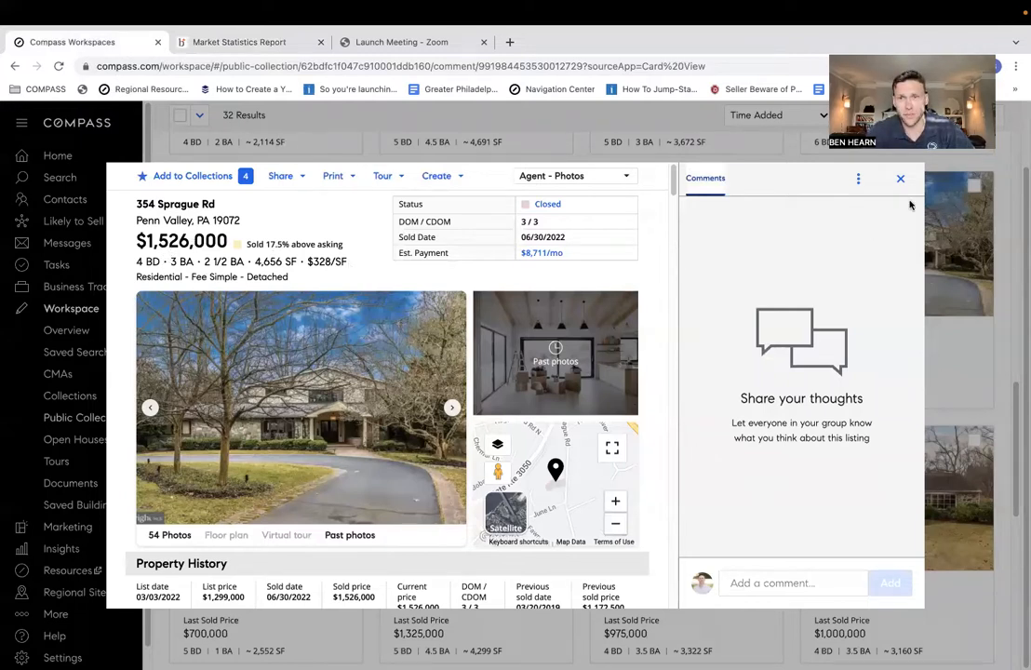
left_click(900, 177)
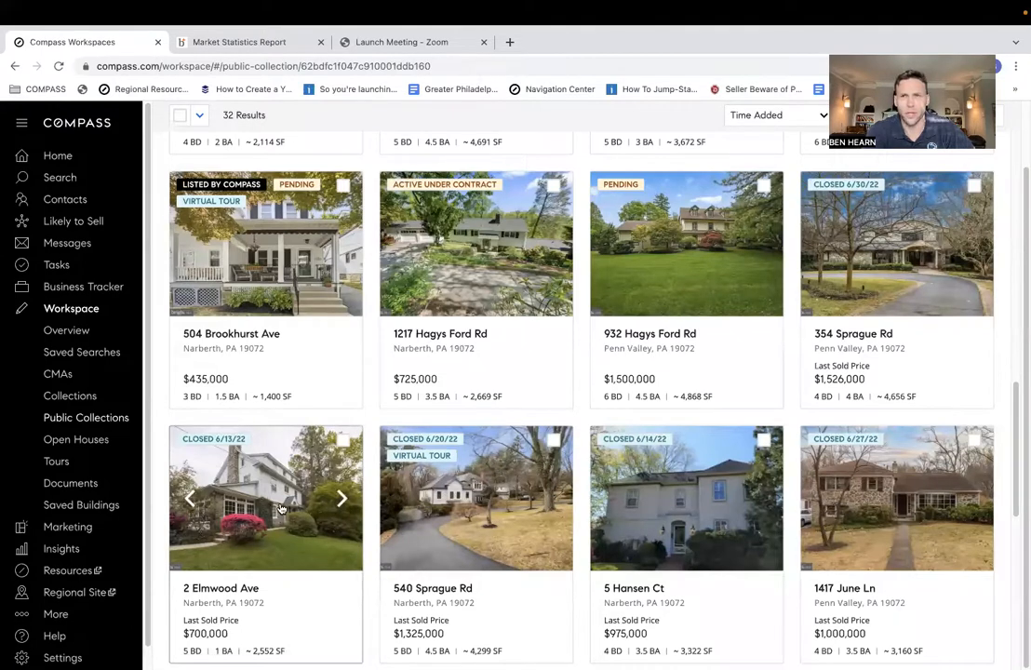
left_click(265, 497)
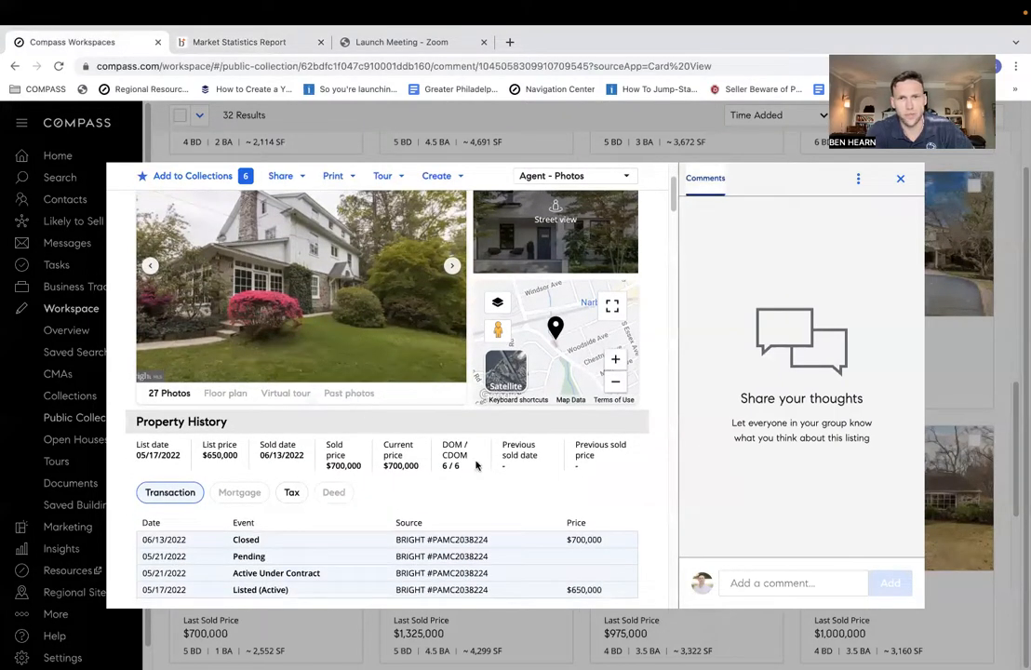
left_click(900, 178)
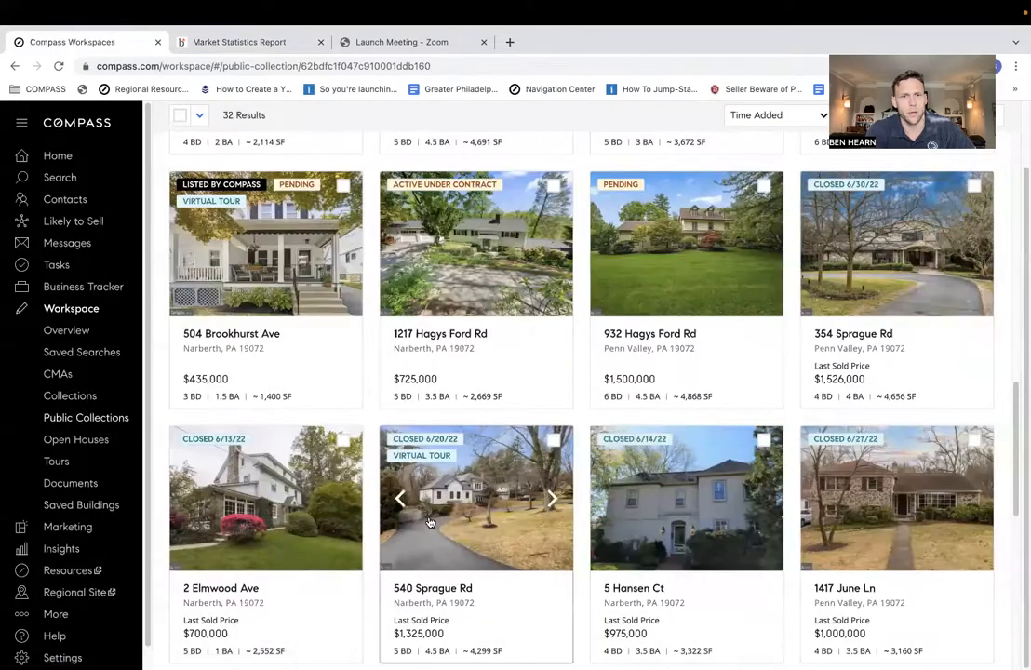
Review the 540 Sprague Rd and 5 Hansen Ct listing details.
left_click(475, 498)
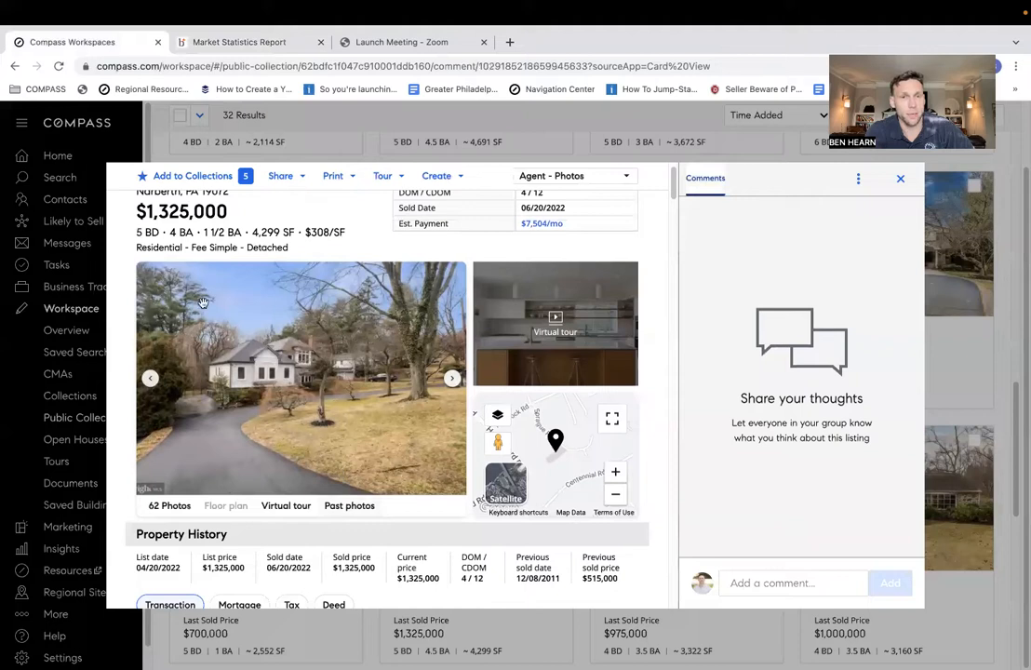
mouse_move(498, 410)
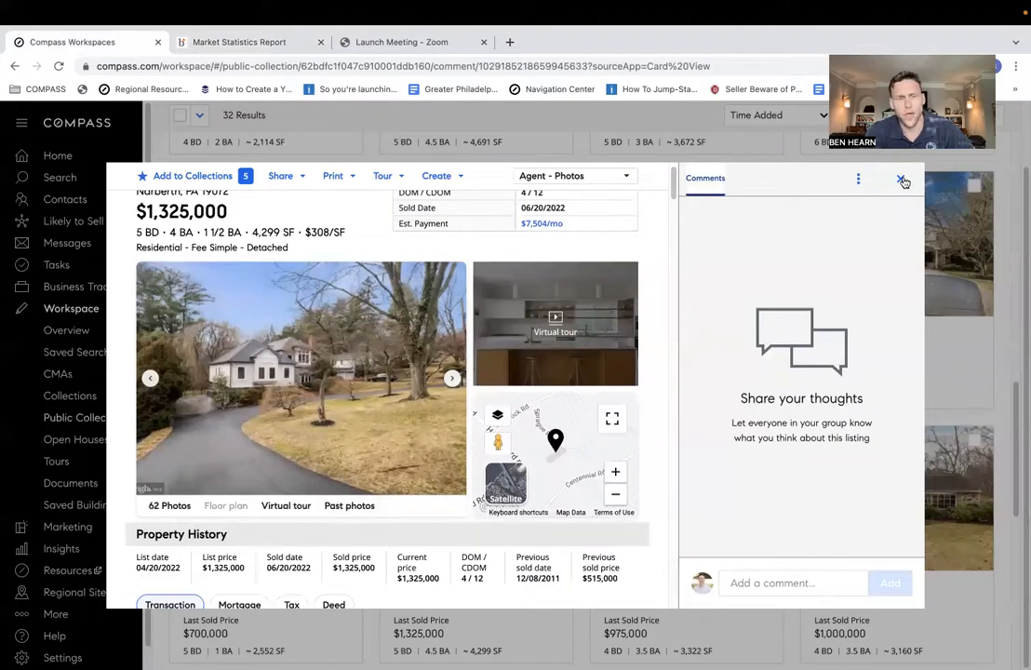
left_click(903, 180)
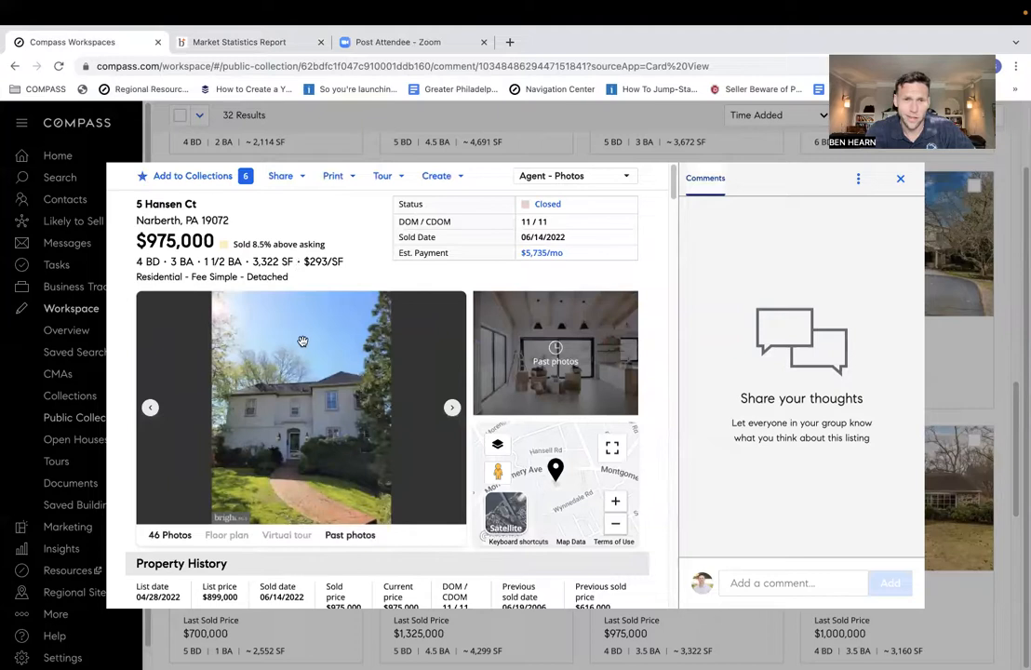
scroll("down", 3)
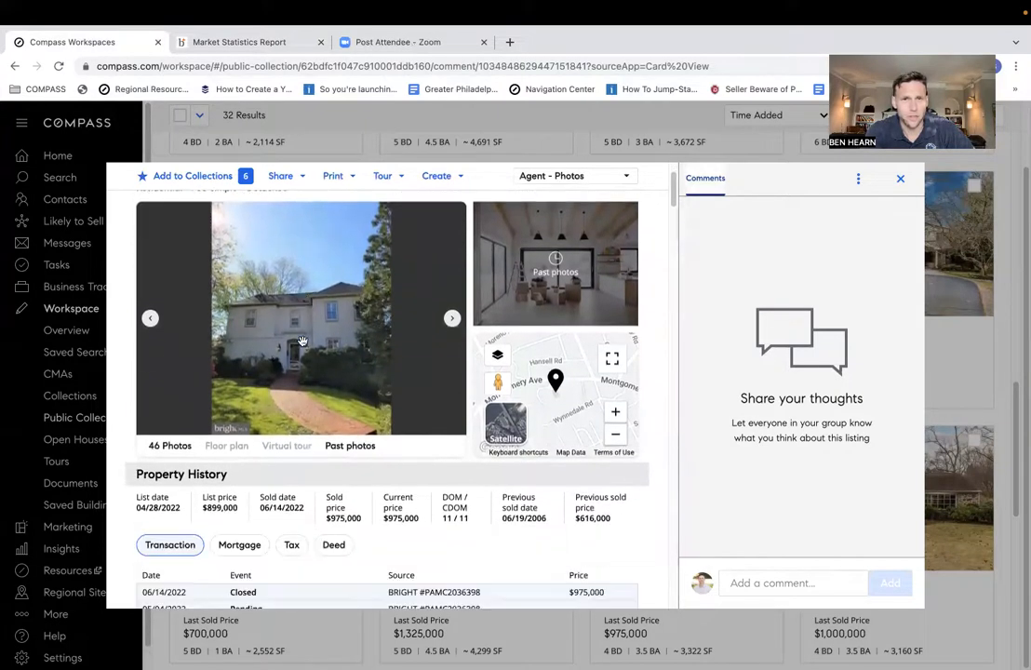
scroll("down", 3)
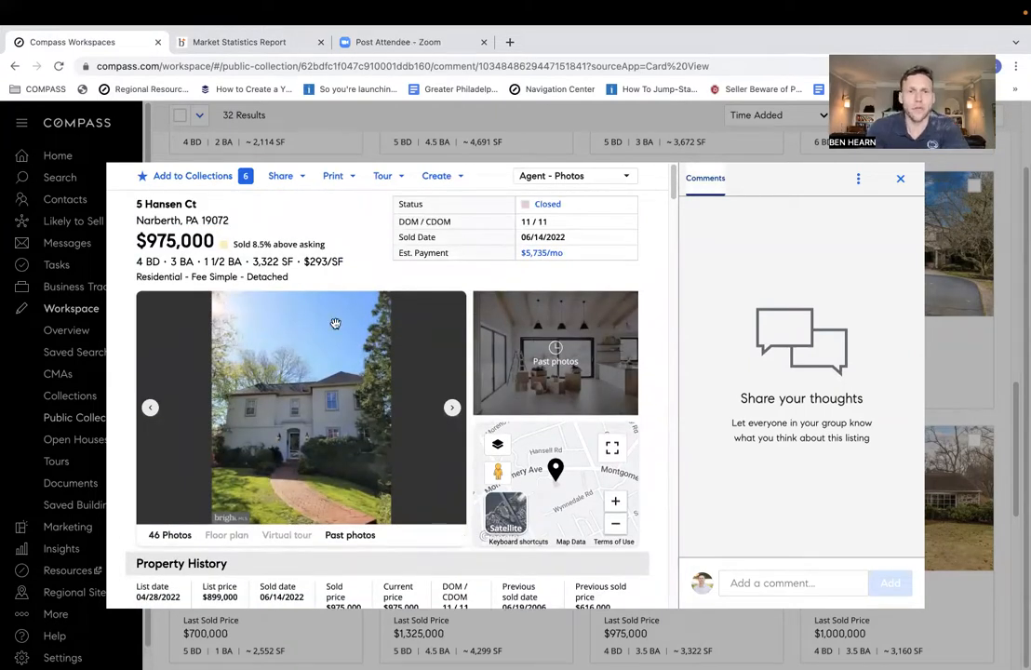
mouse_move(985, 411)
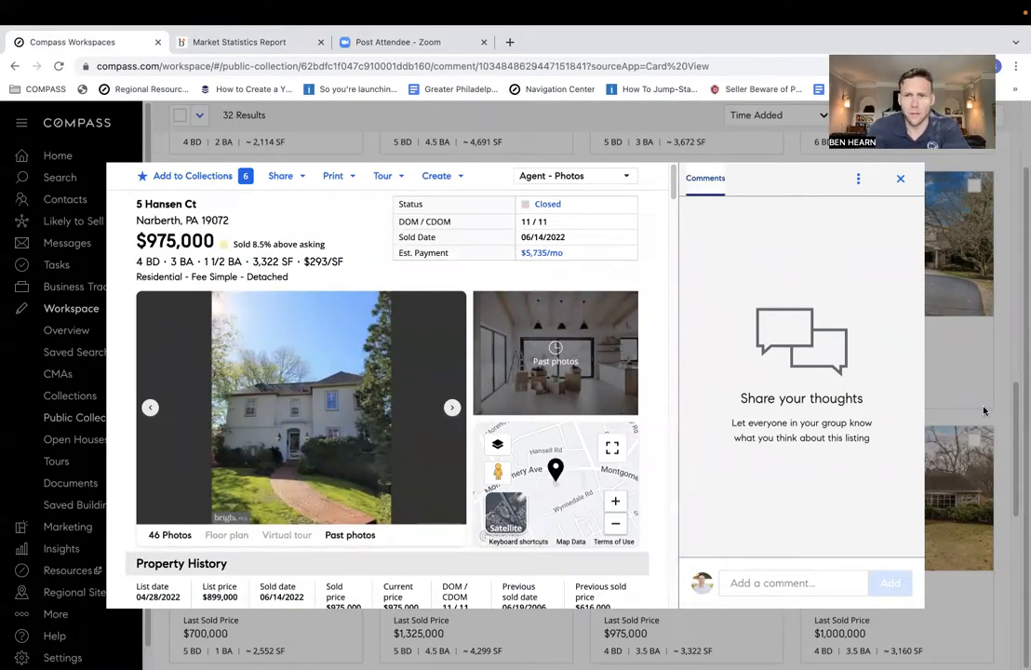
left_click(900, 178)
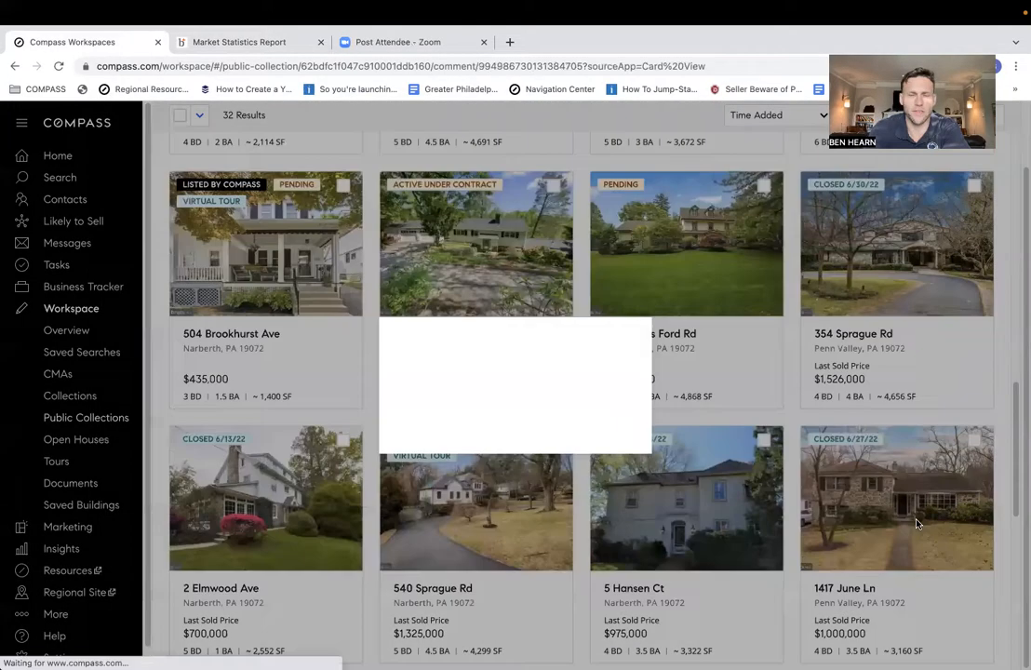
left_click(896, 497)
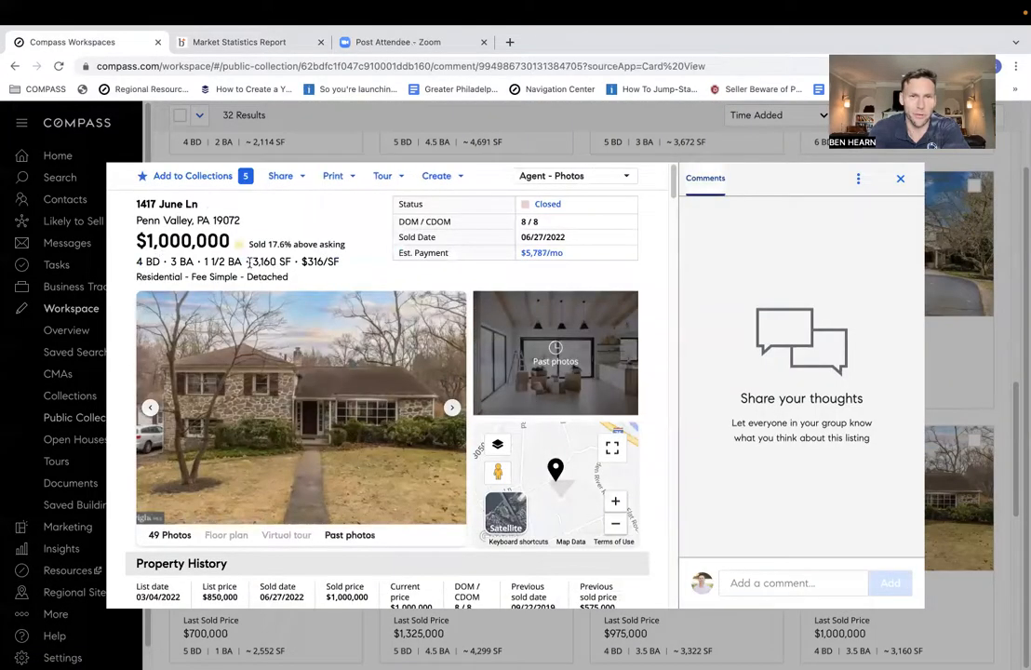
scroll("down", 3)
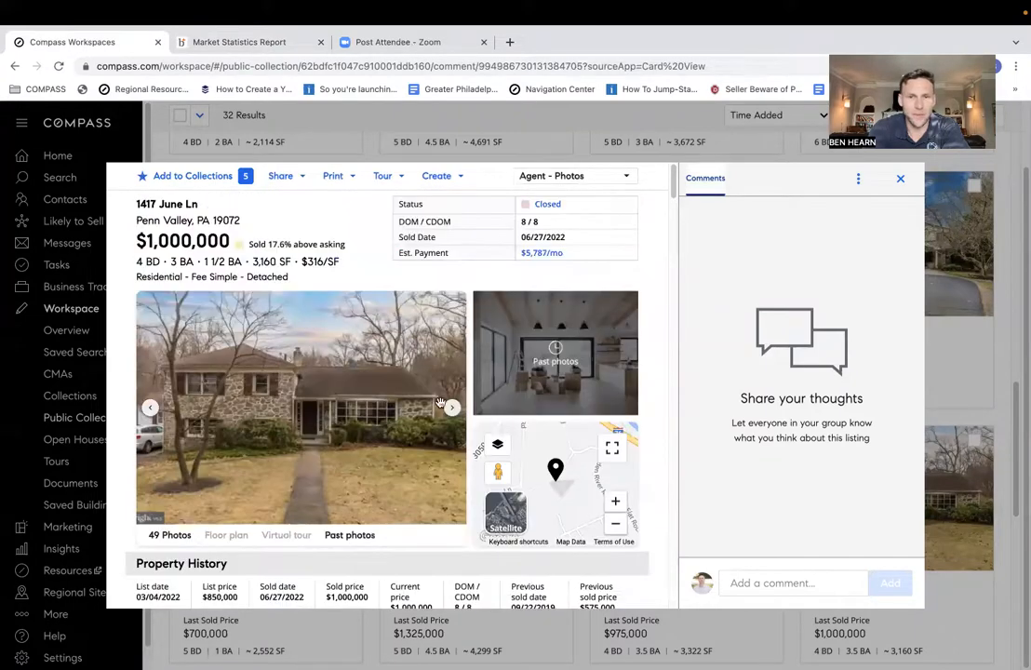
left_click(451, 408)
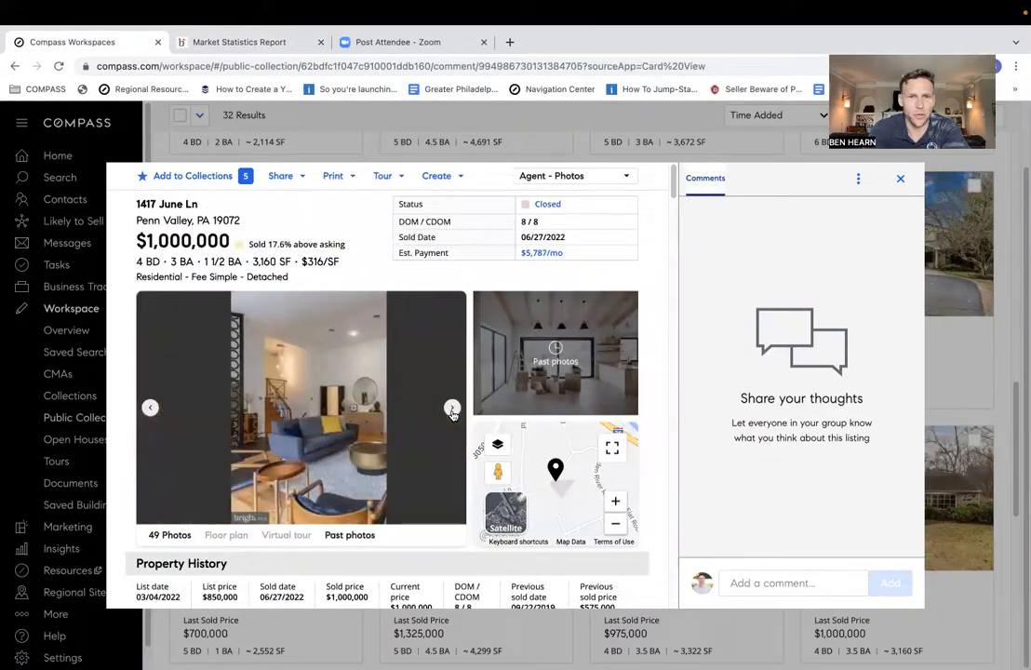
left_click(452, 408)
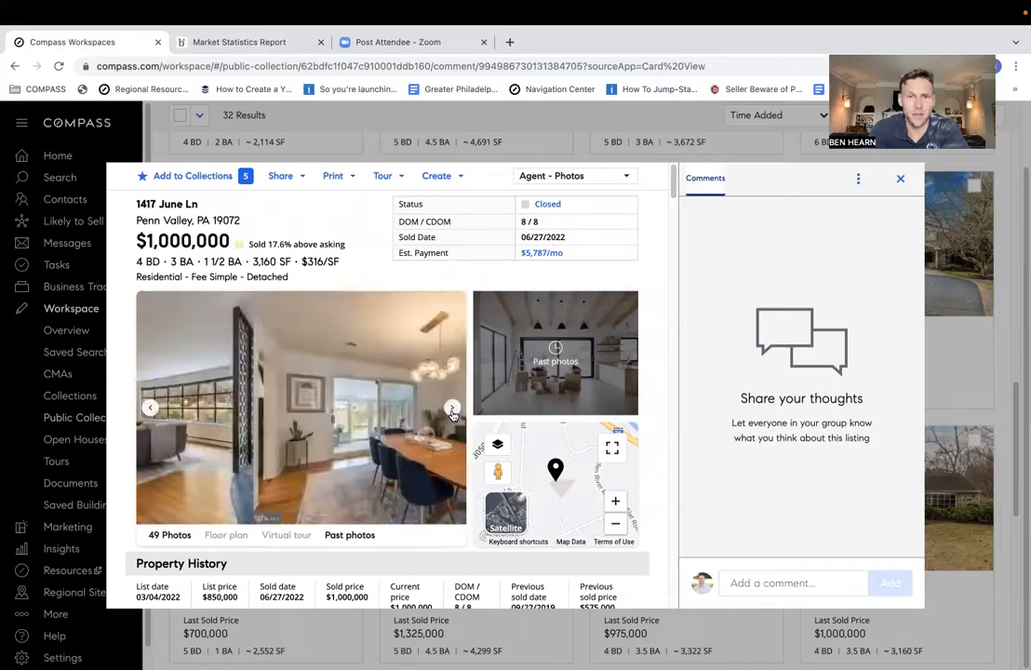
left_click(900, 178)
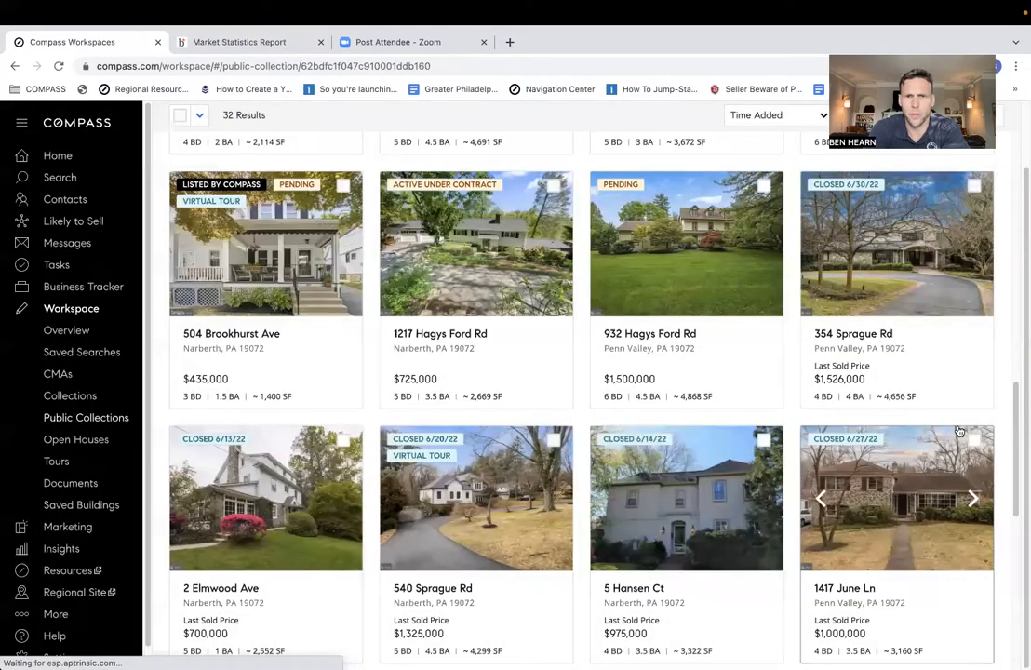
scroll("down", 3)
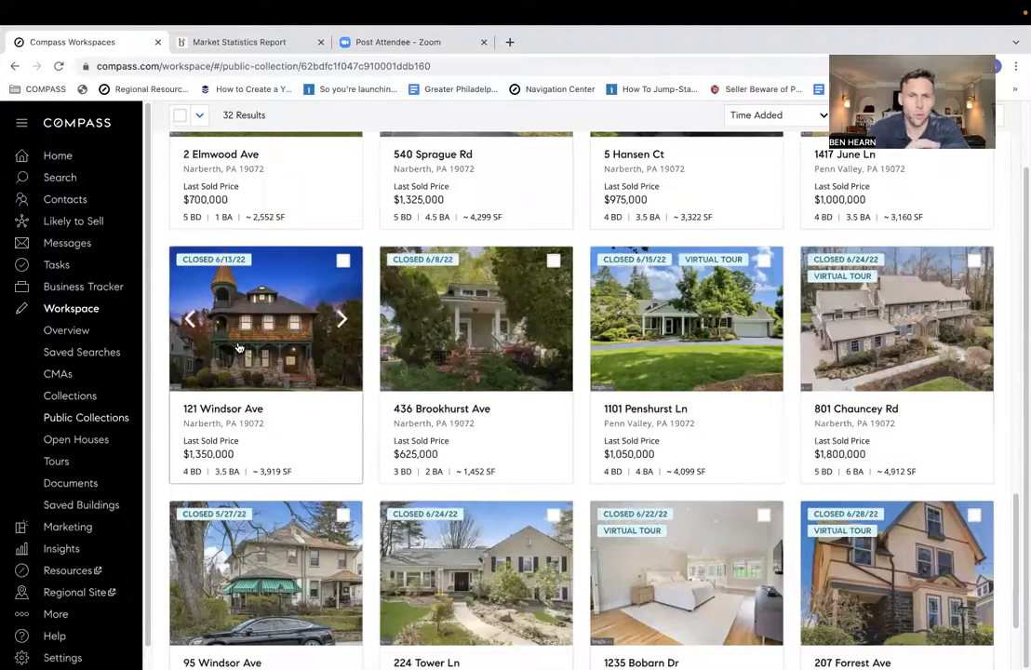
left_click(265, 318)
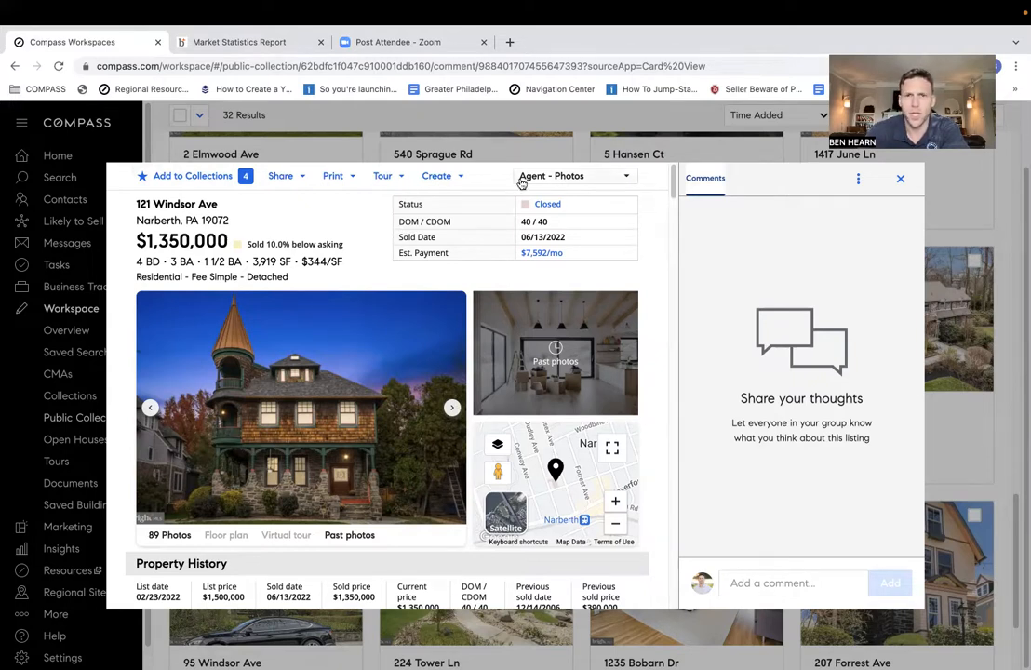
left_click(900, 178)
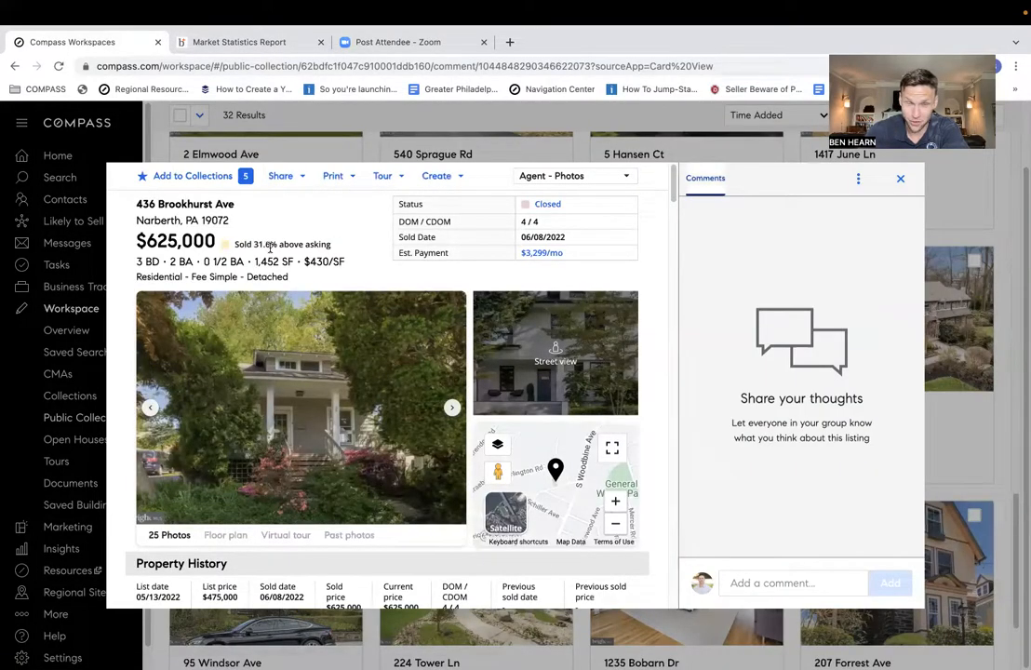
scroll("down", 3)
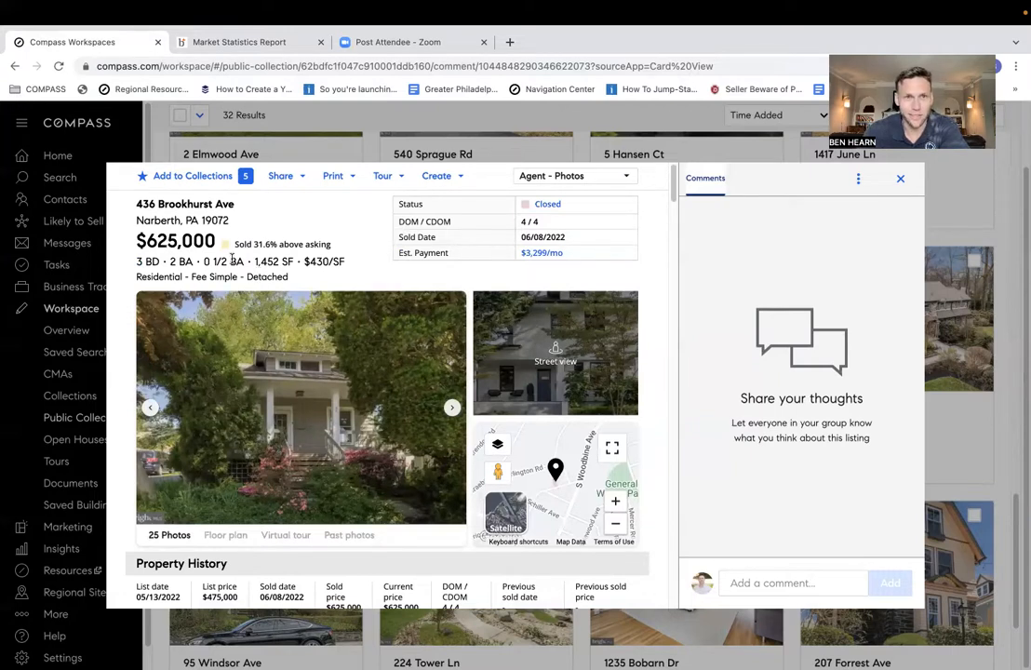
left_click(452, 407)
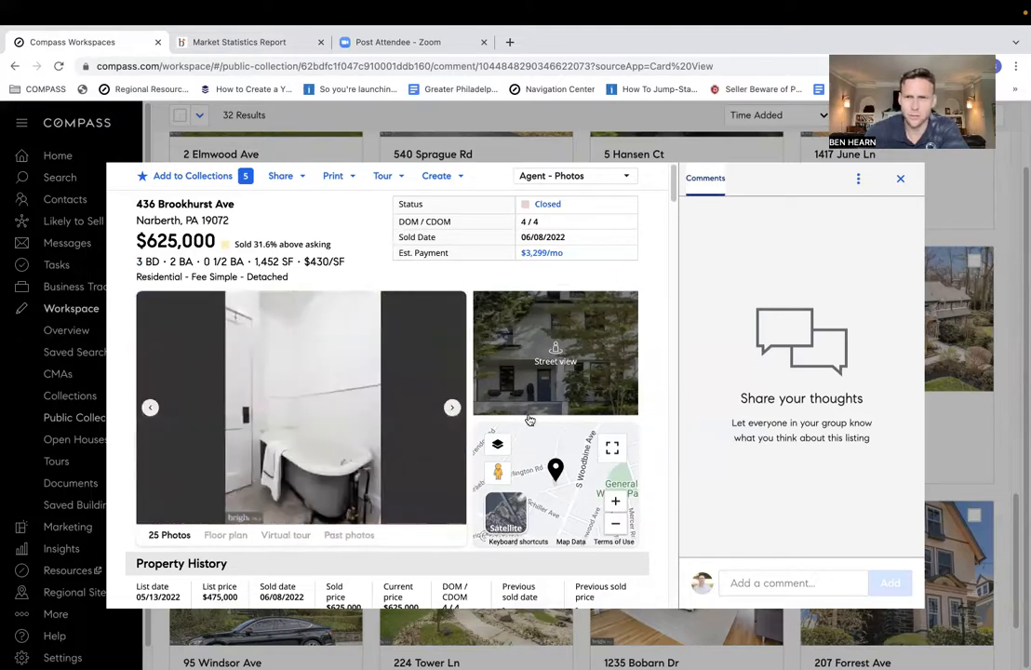
left_click(900, 178)
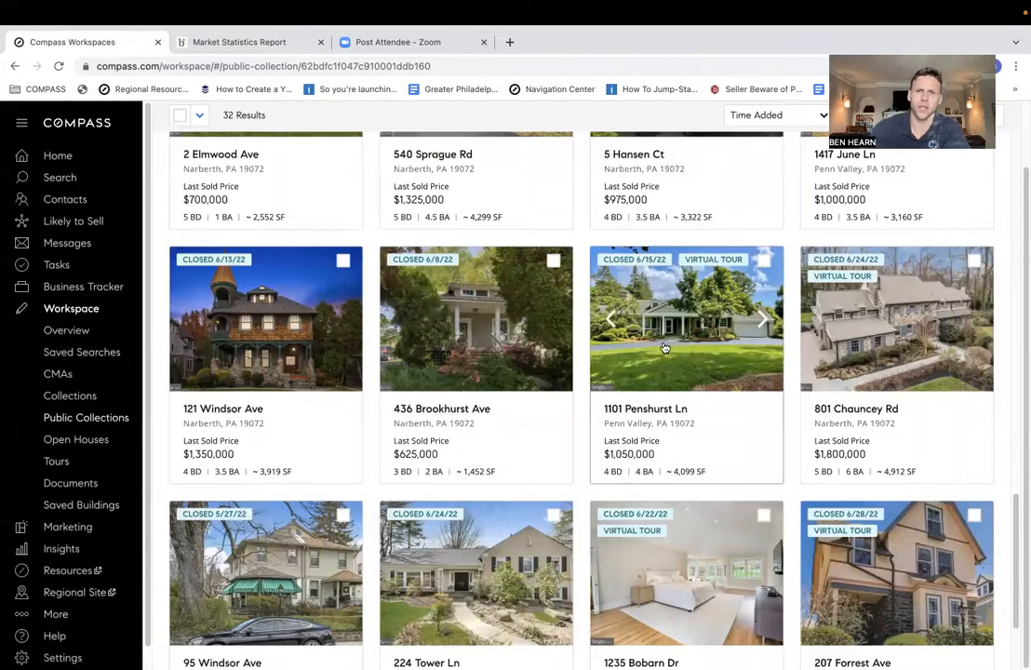
Review the 1101 Penshurst Ln and 801 Chauncey Rd listing details.
left_click(687, 318)
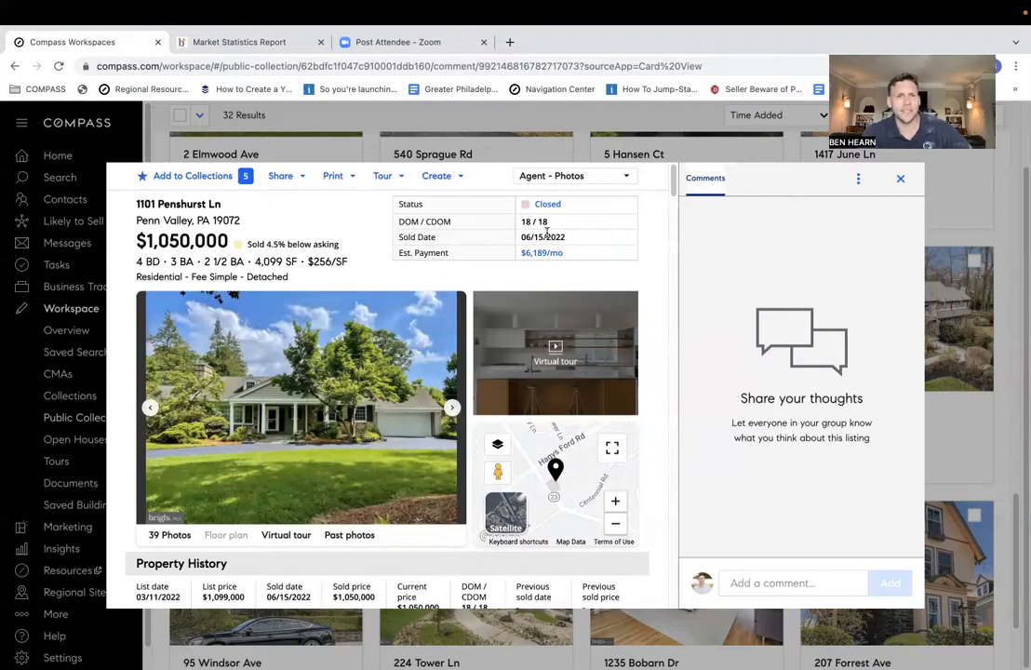
scroll("down", 3)
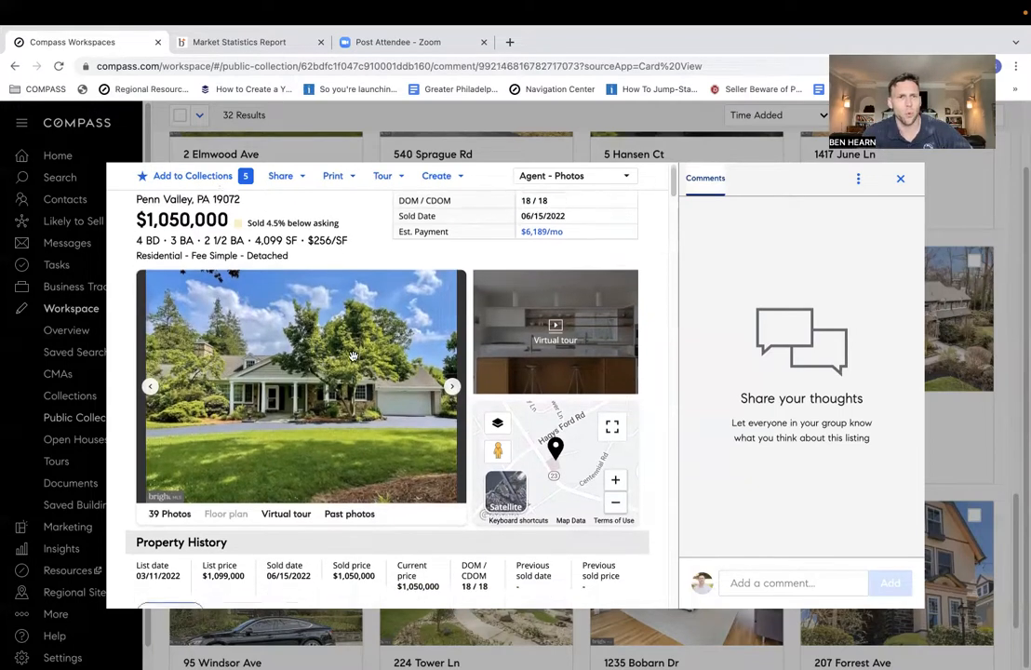
scroll("down", 3)
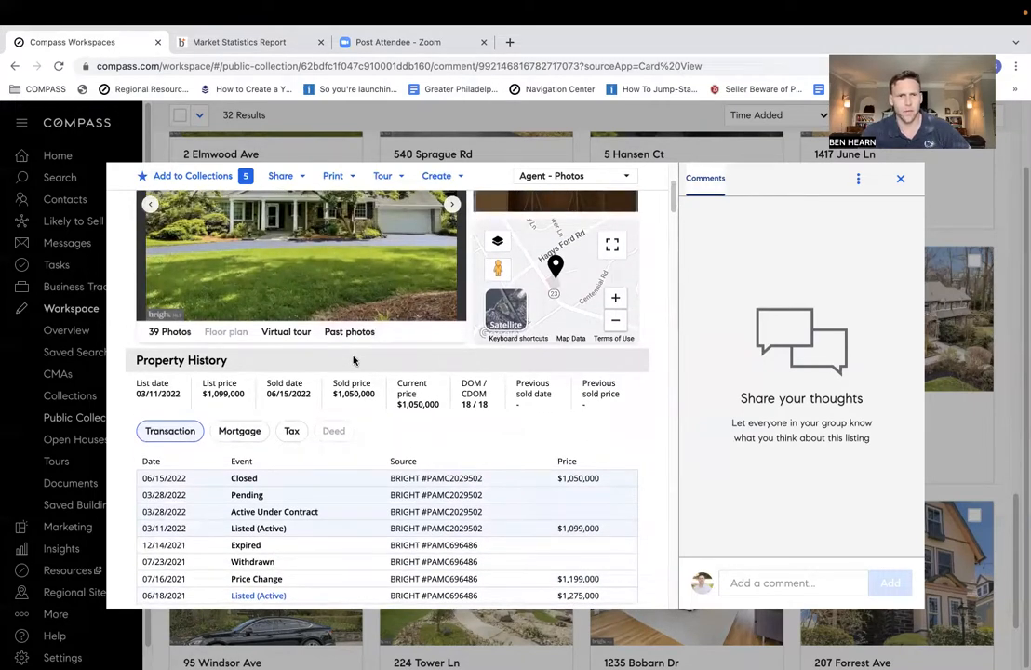
mouse_move(968, 459)
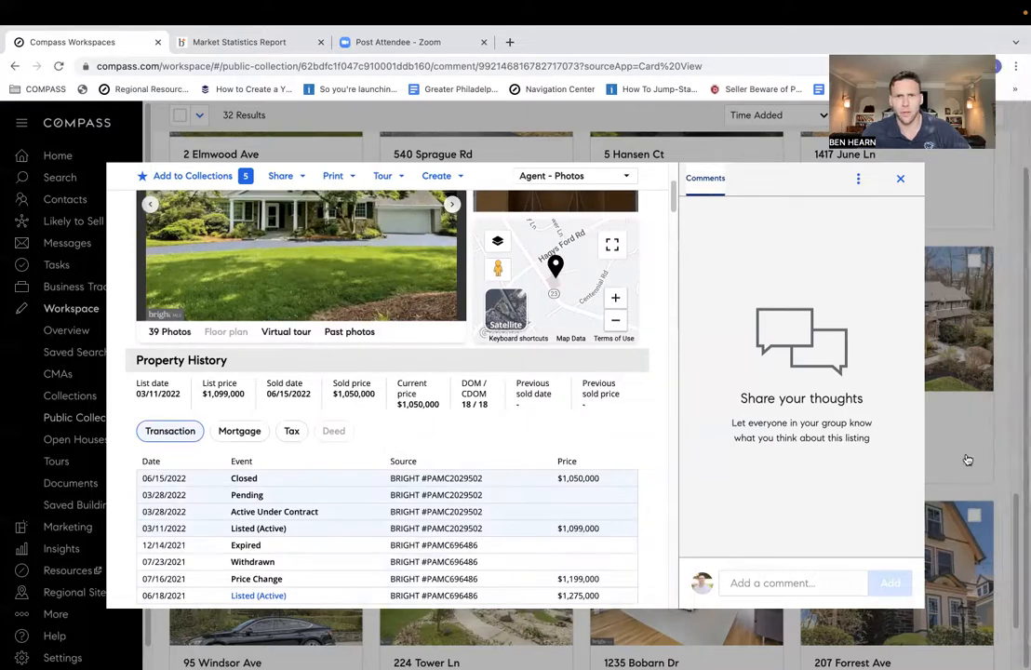
left_click(900, 177)
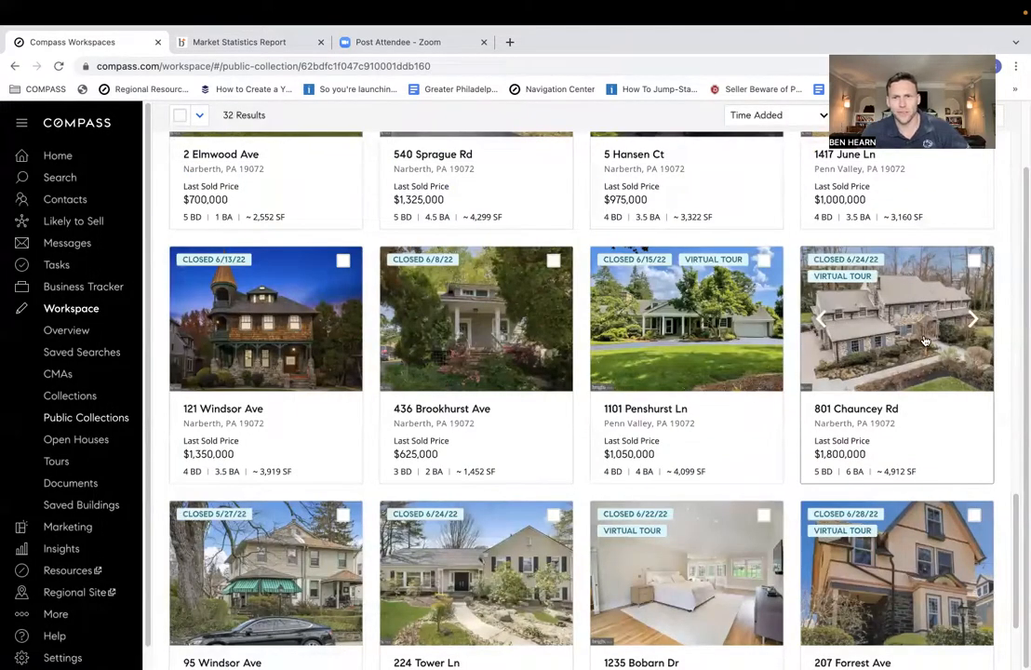
left_click(897, 317)
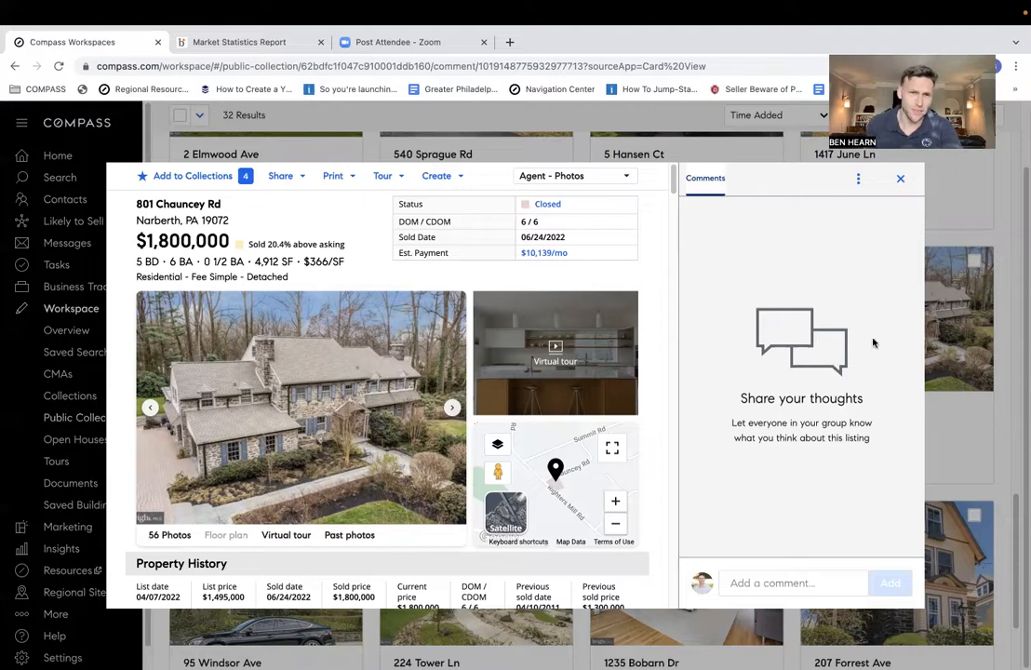
scroll("down", 3)
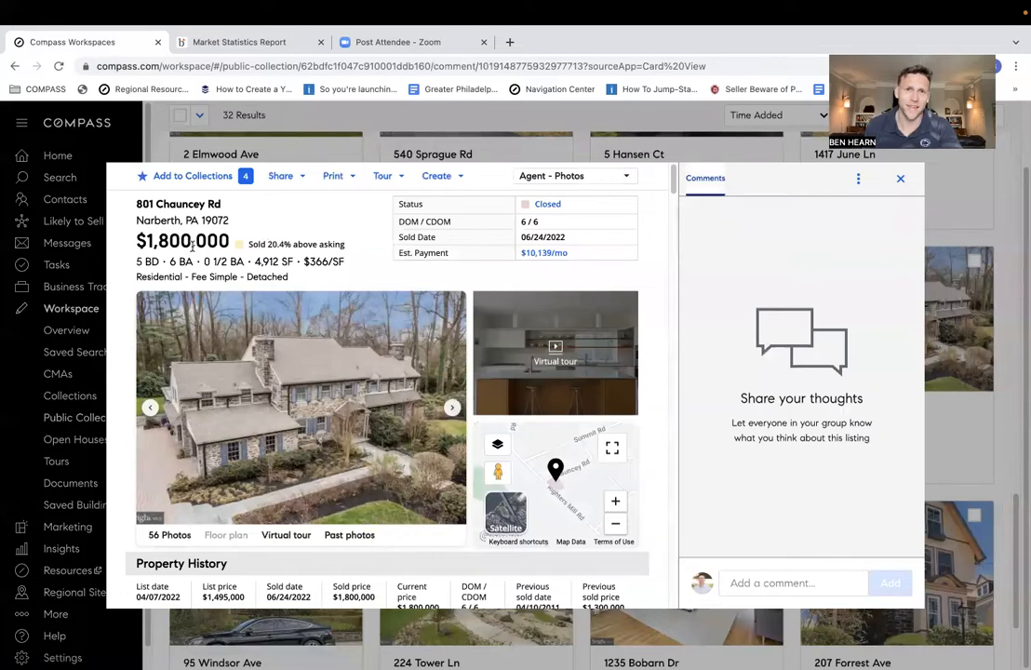
mouse_move(384, 296)
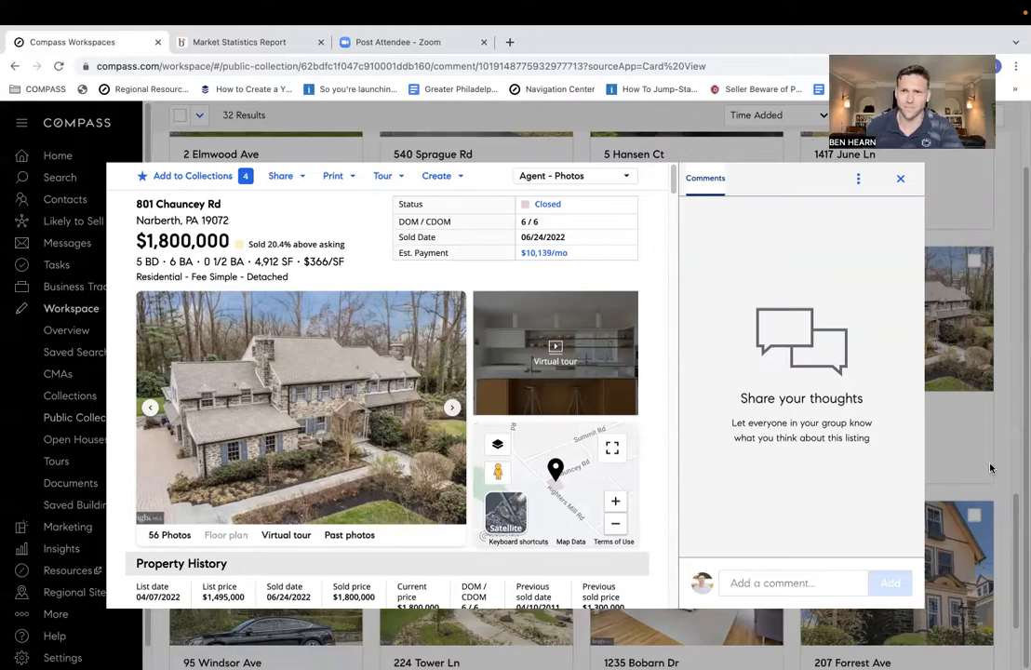
left_click(900, 178)
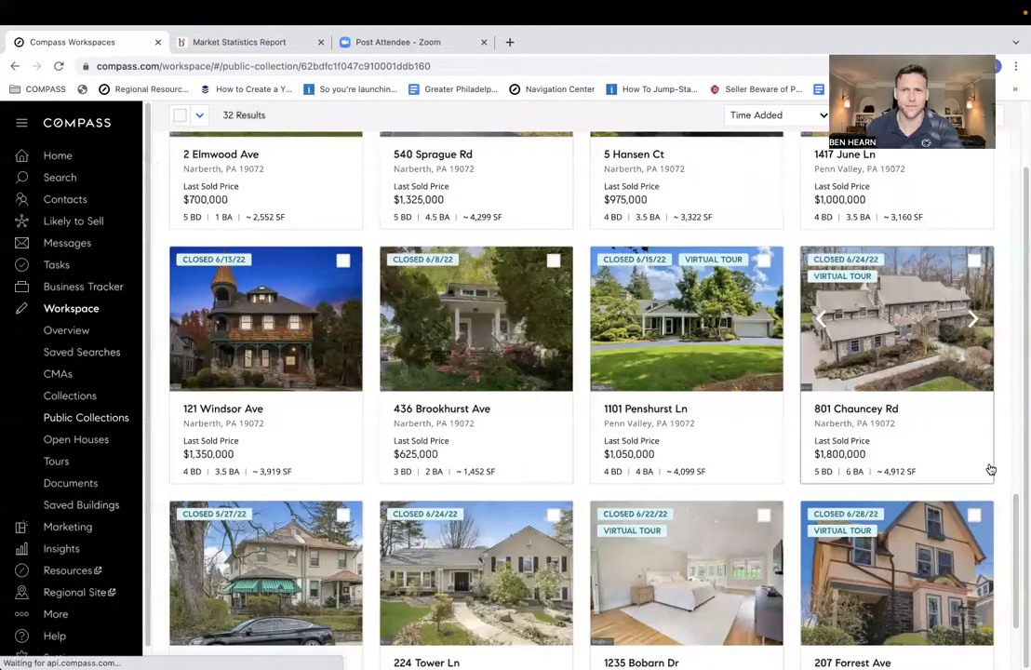
Finish reviewing 95 Windsor Ave, then view 224 Tower Ln and its next photo.
scroll("down", 3)
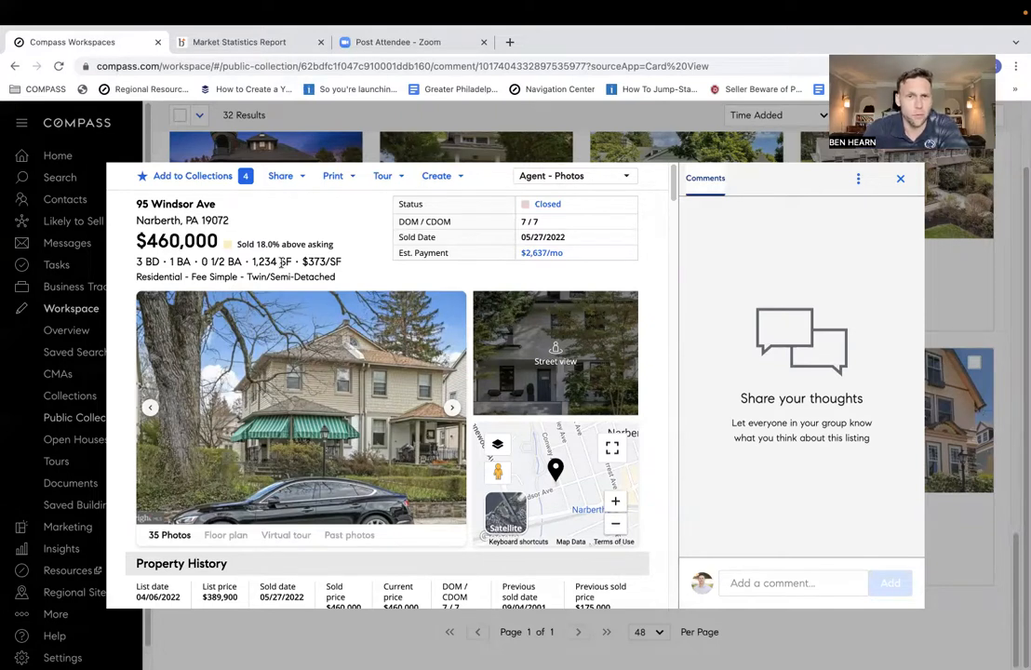
scroll("down", 3)
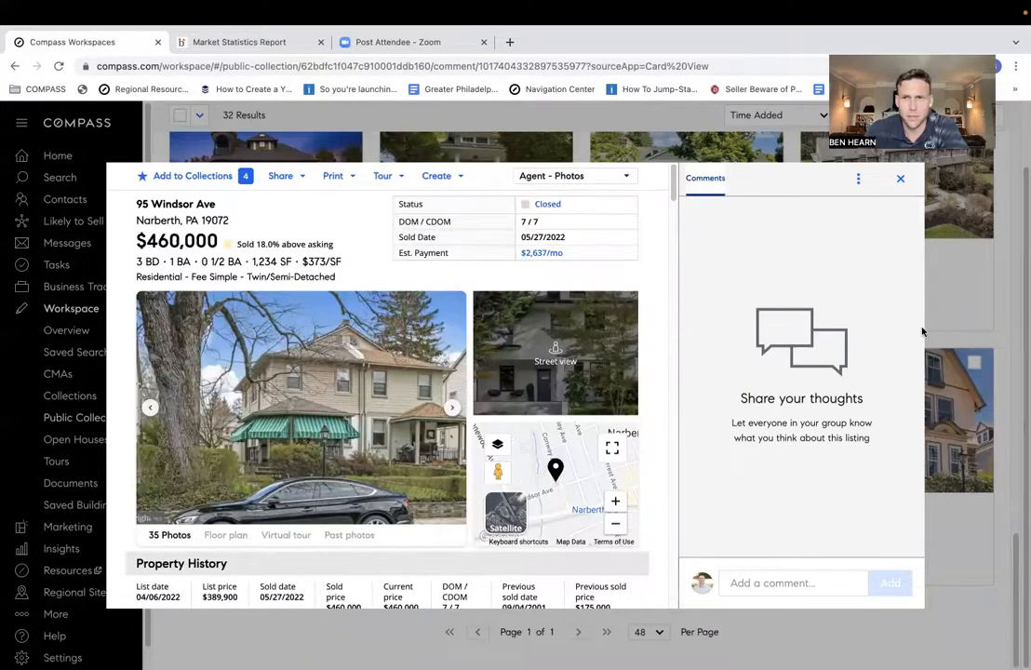
left_click(900, 178)
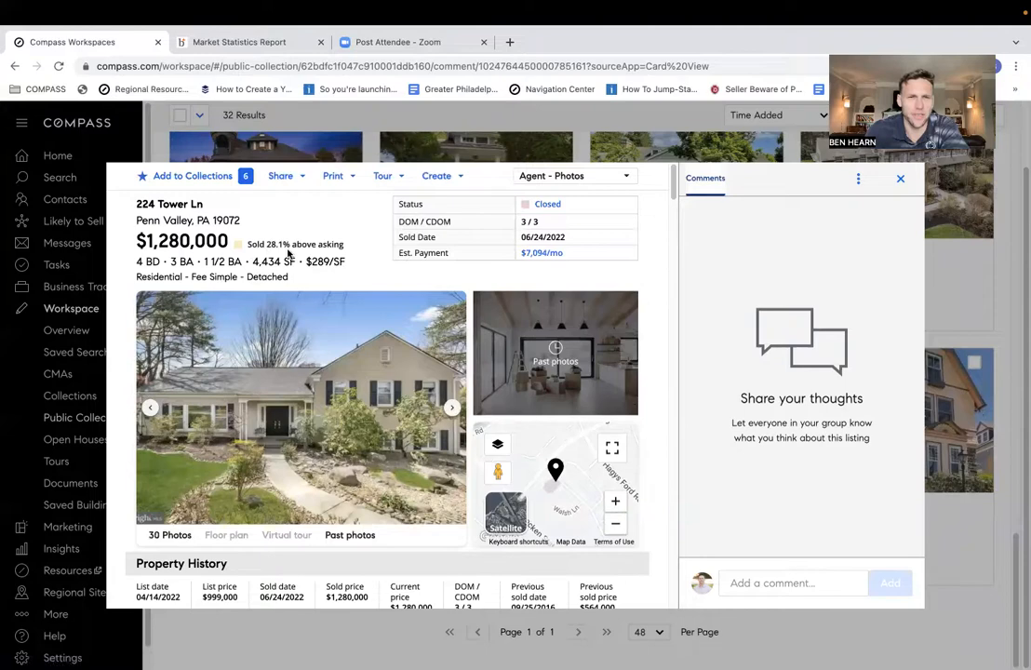
scroll("down", 3)
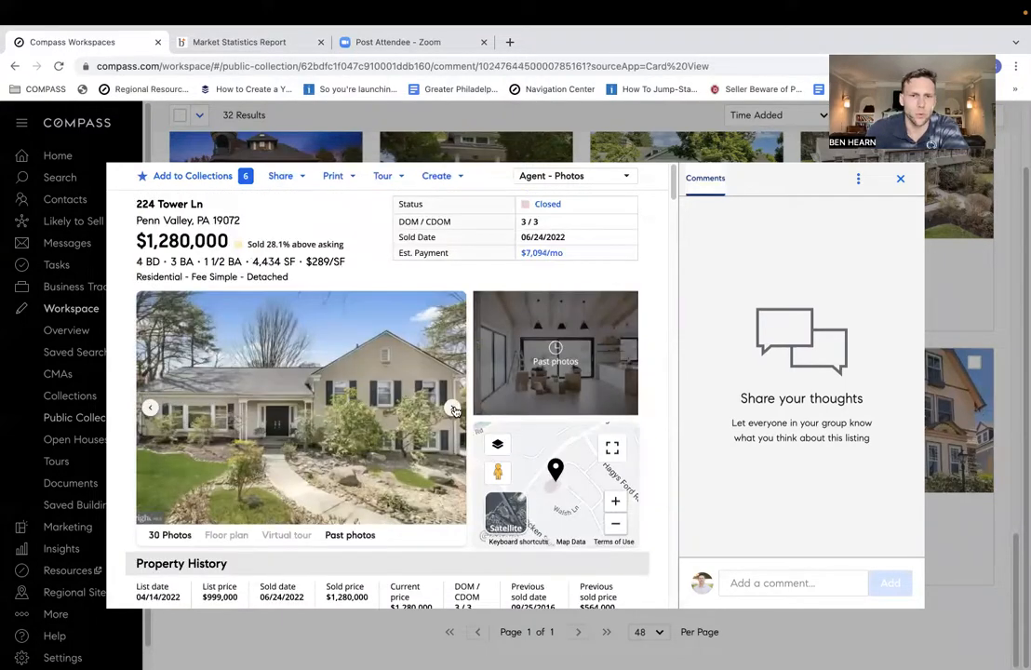
left_click(453, 409)
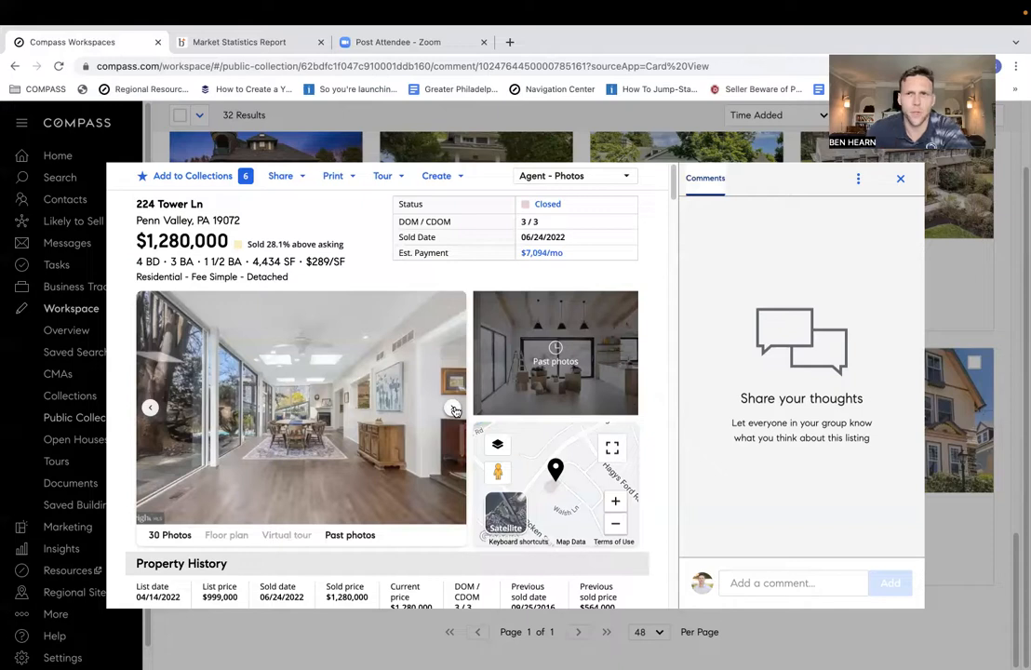
mouse_move(553, 282)
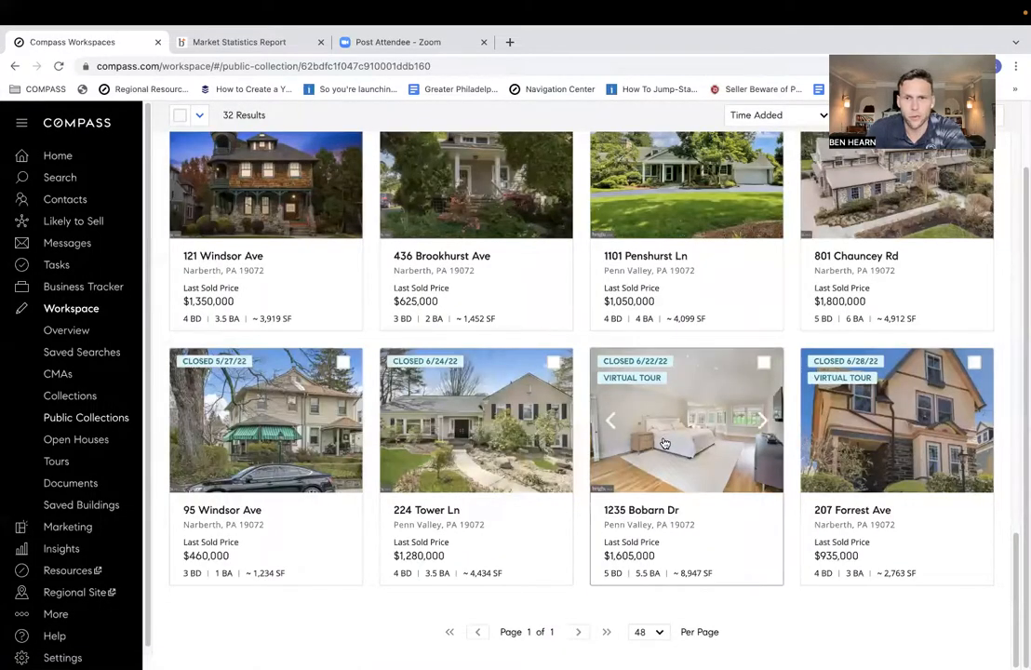
Review 1235 Bobarn Dr, then page through three 207 Forrest Ave photos.
left_click(687, 420)
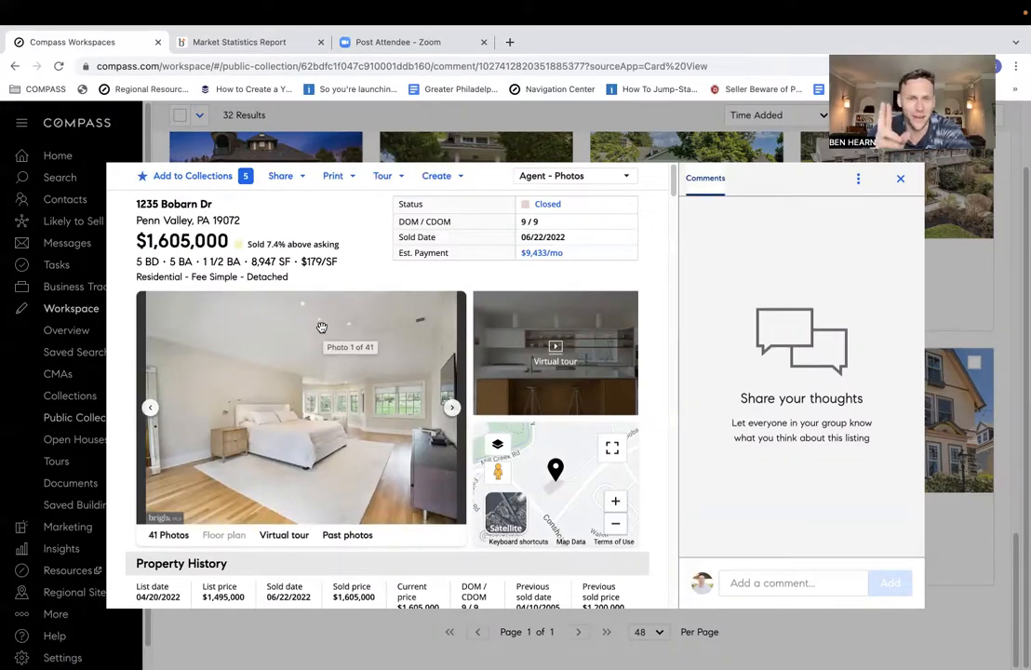
mouse_move(298, 462)
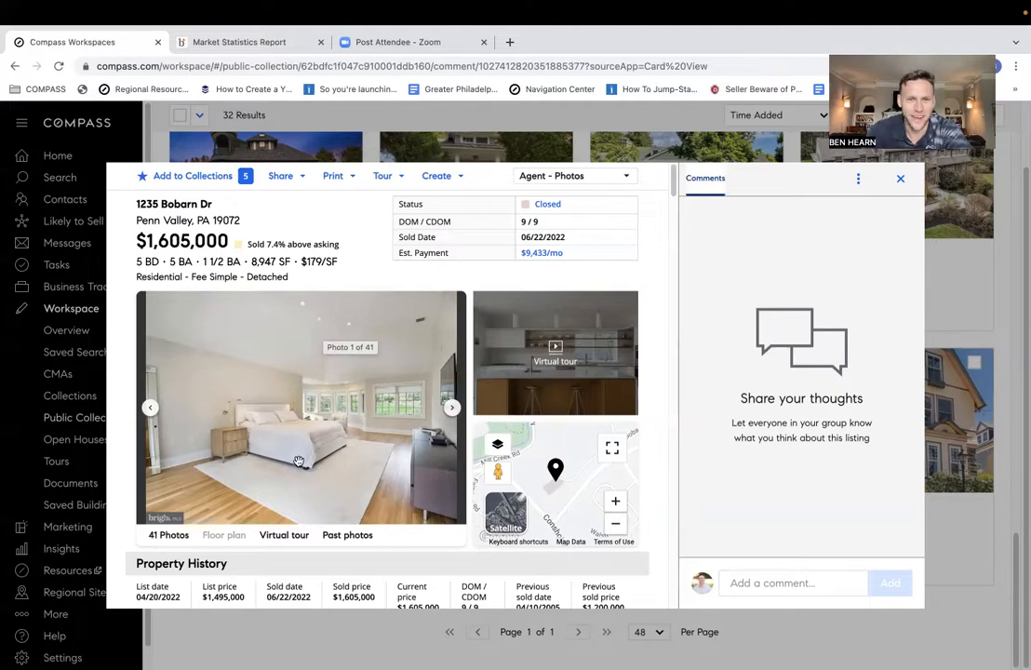
scroll("down", 3)
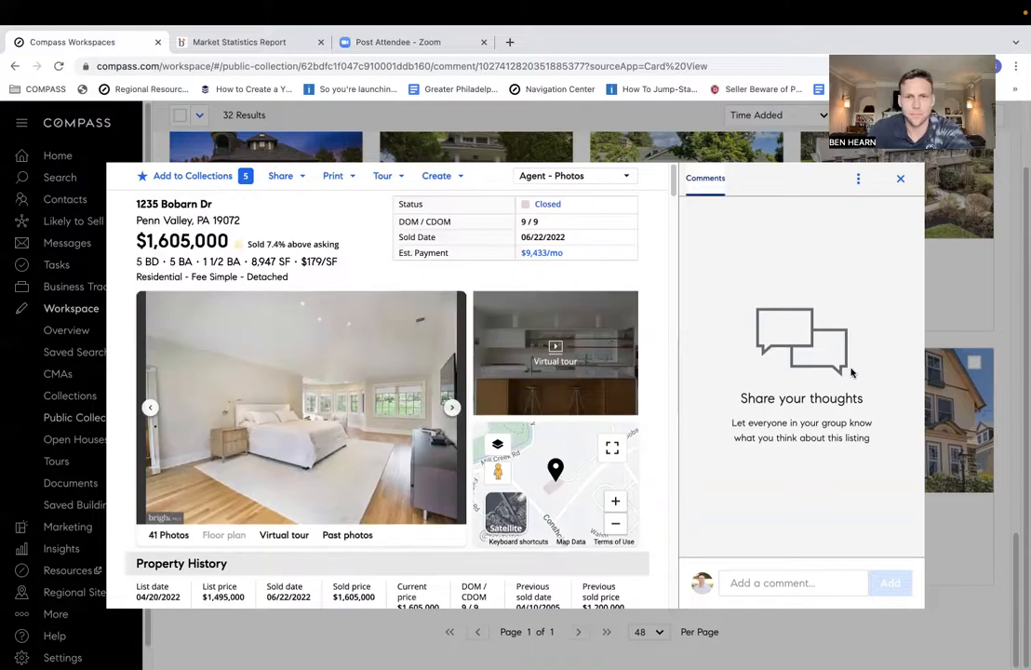
left_click(900, 177)
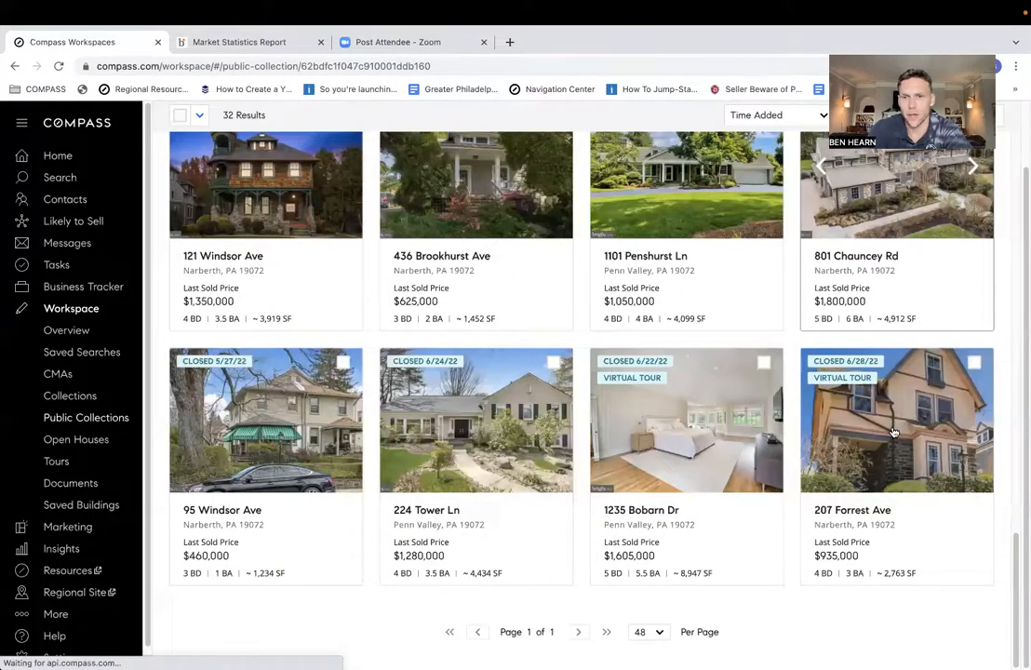
left_click(897, 418)
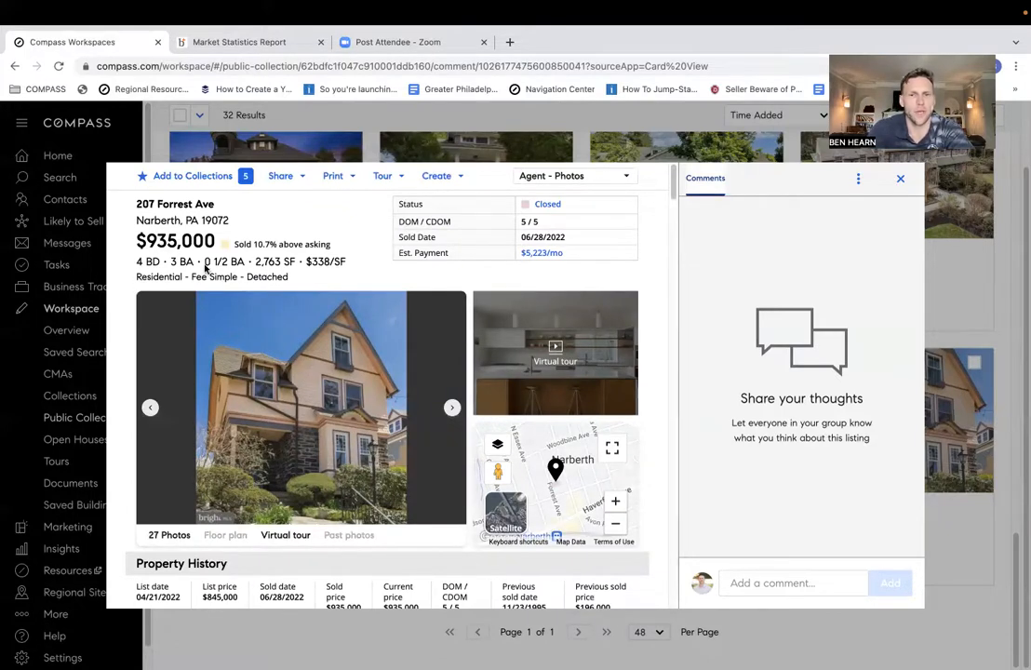
left_click(451, 407)
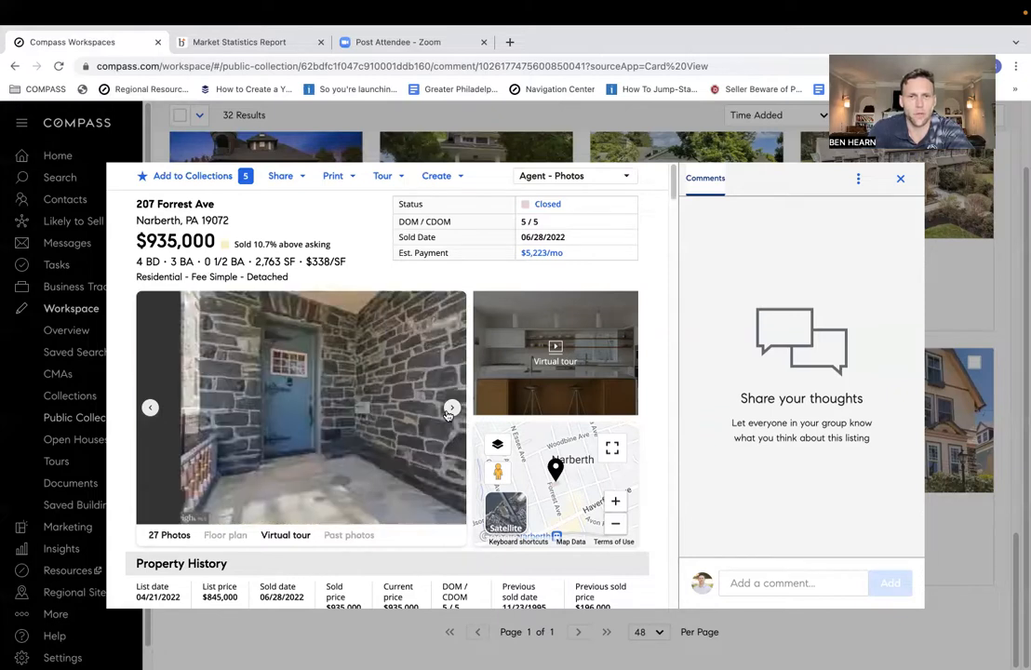
left_click(452, 408)
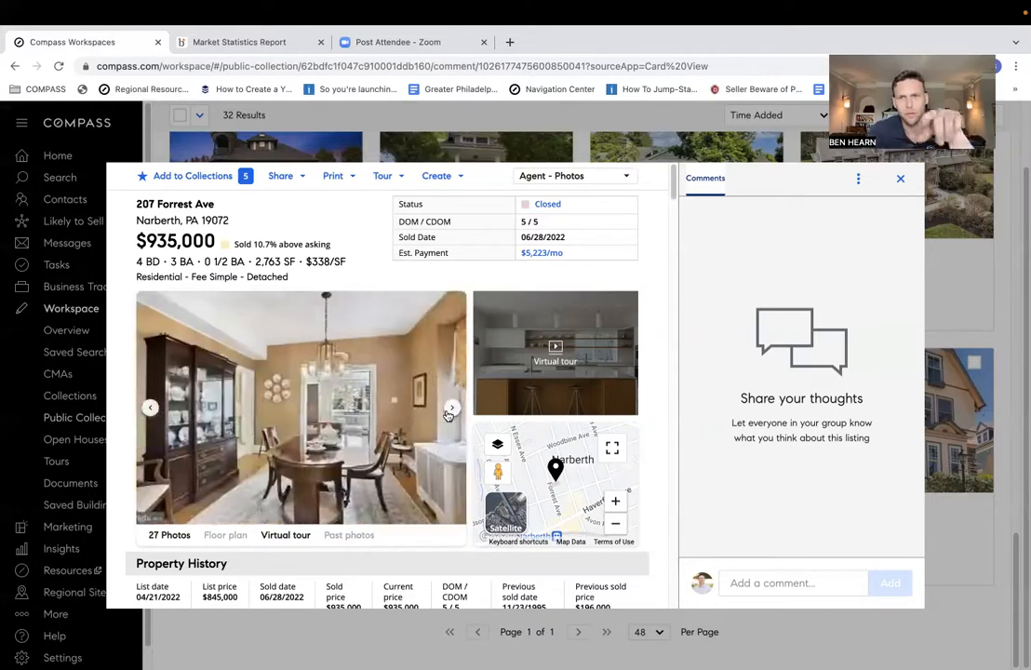
left_click(452, 408)
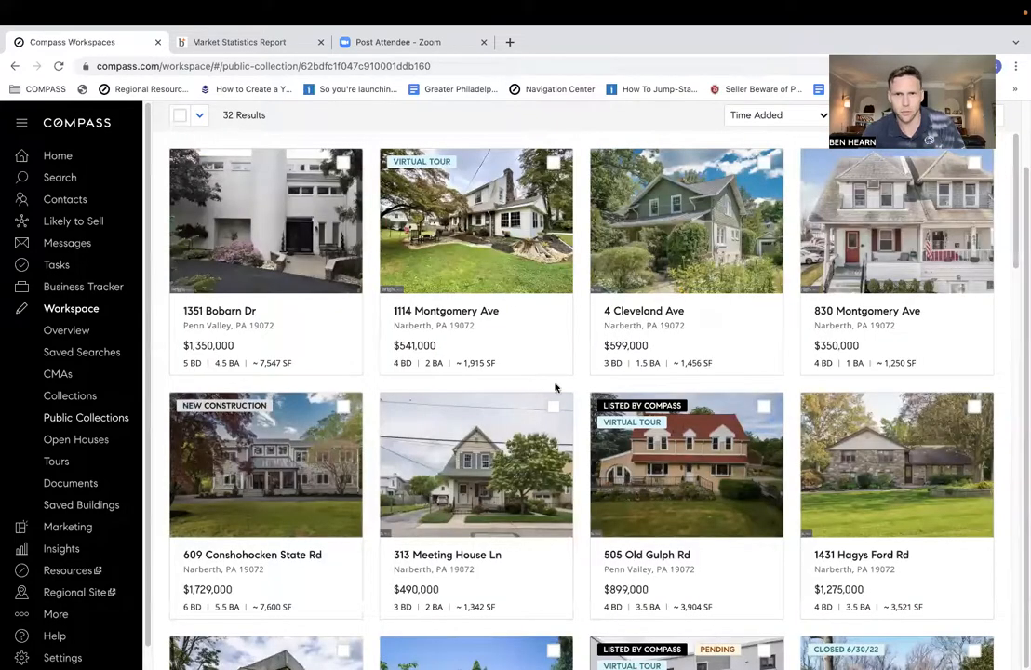
Browse down to pending and under-contract listings like 103 Merion Ave and 314 Righters Mill Rd.
scroll("down", 3)
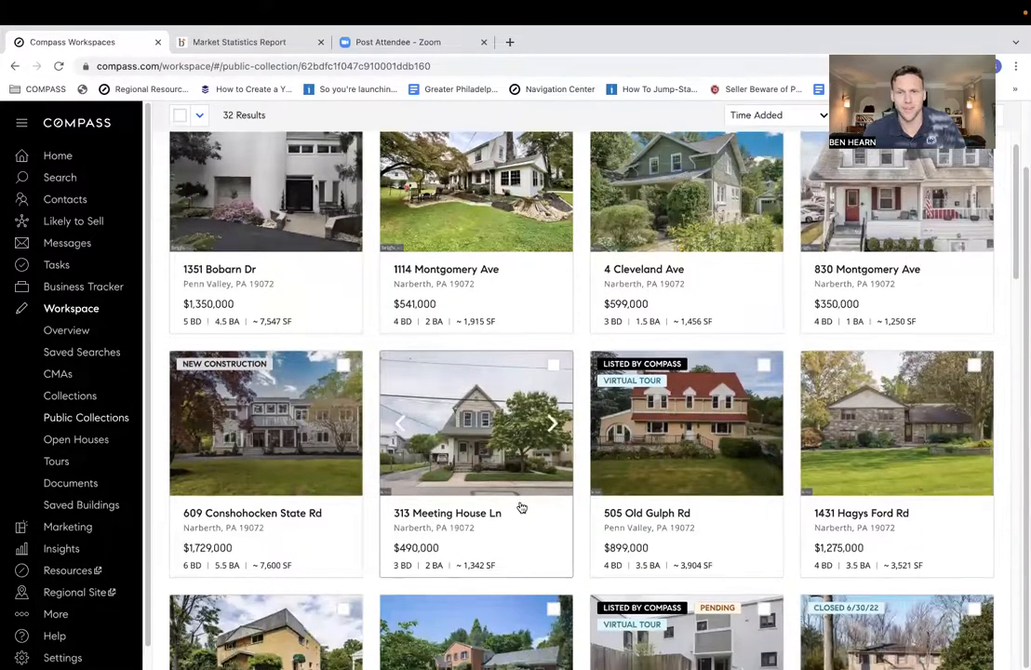
scroll("down", 3)
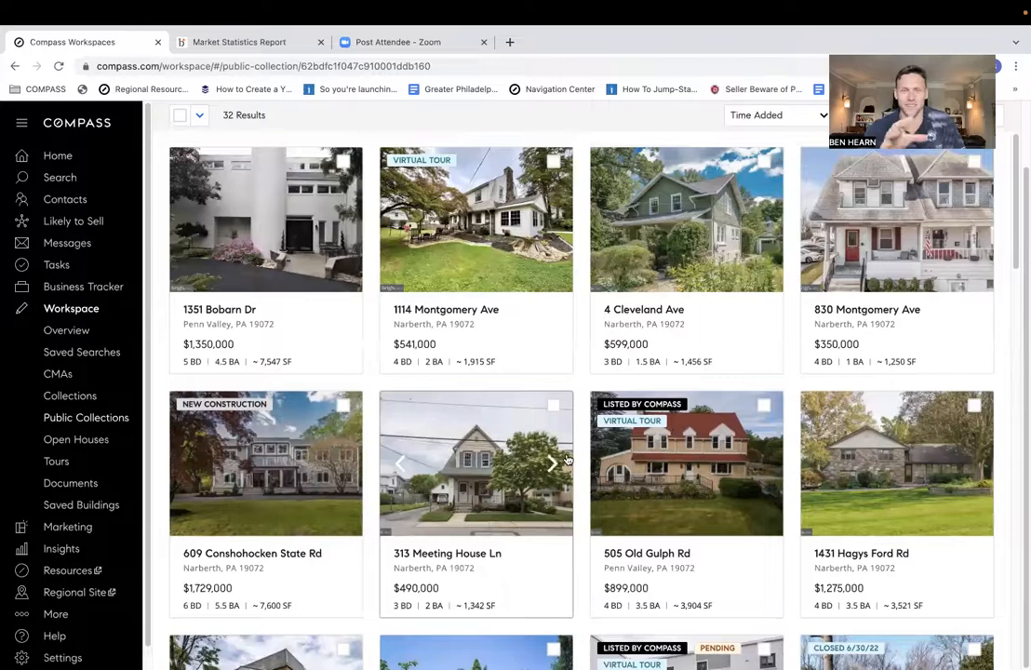
scroll("down", 3)
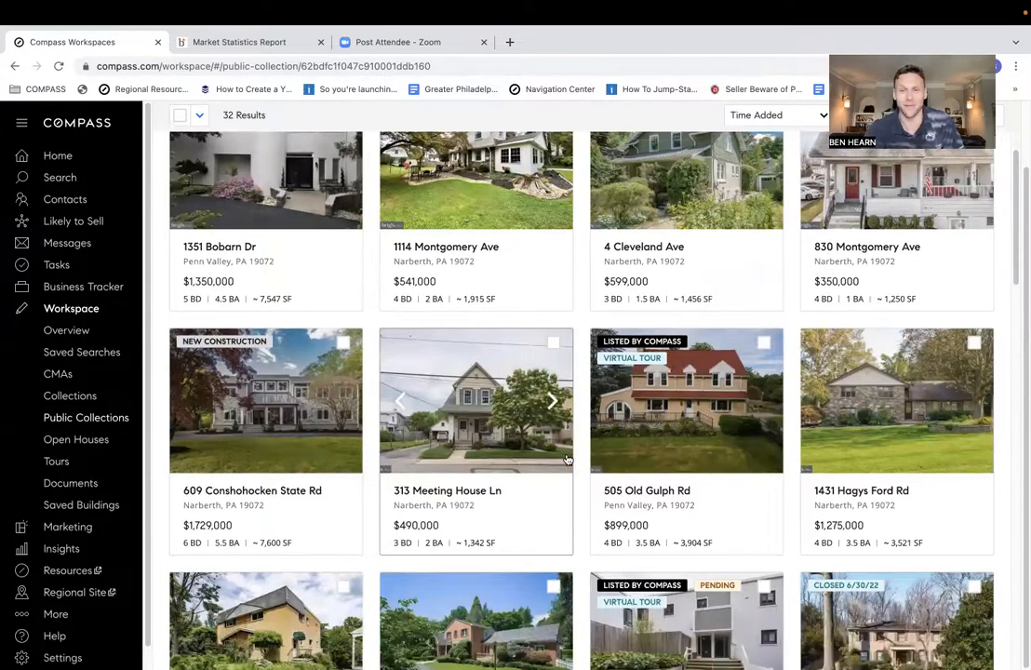
scroll("down", 3)
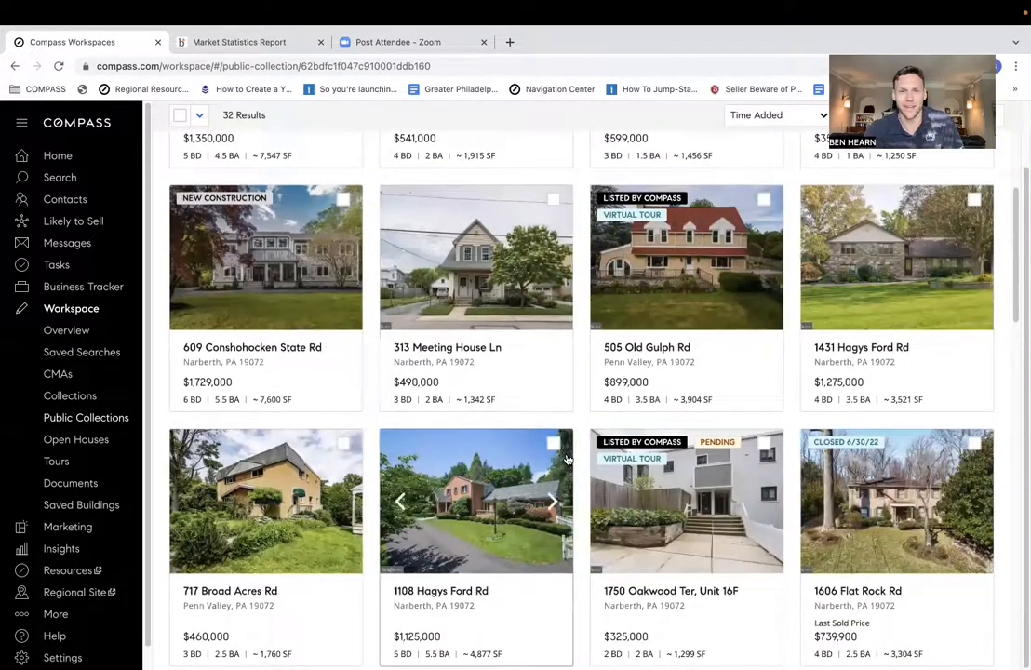
scroll("down", 3)
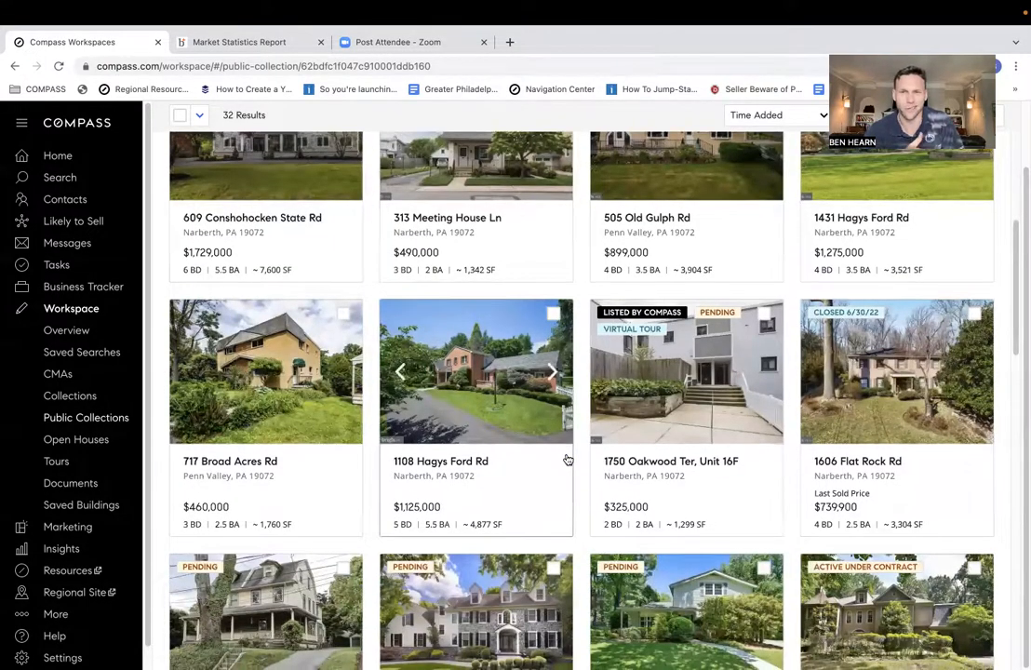
scroll("down", 3)
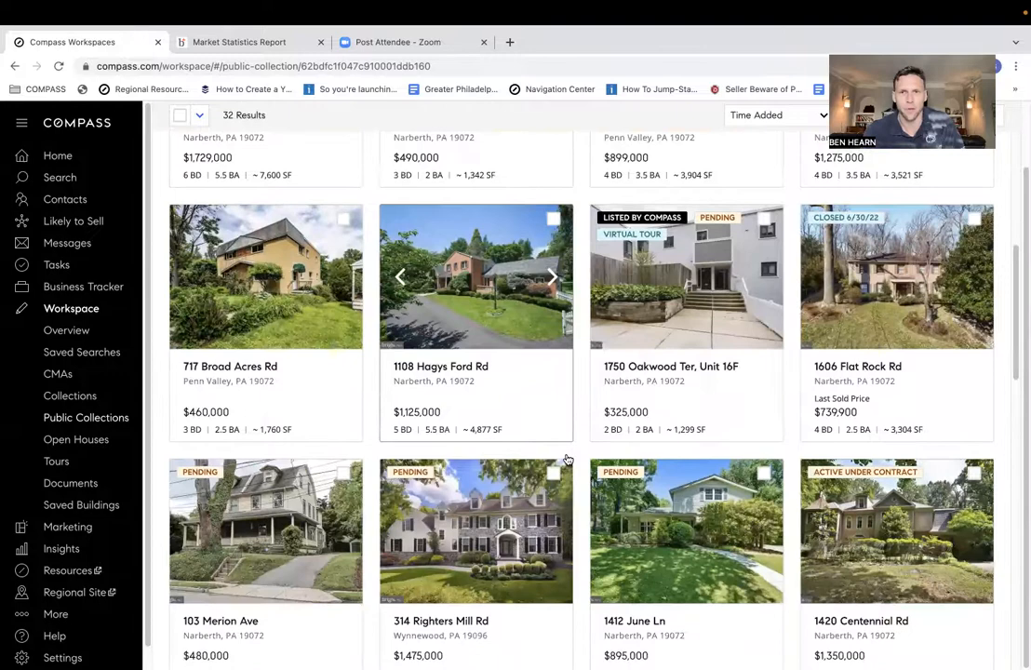
scroll("down", 3)
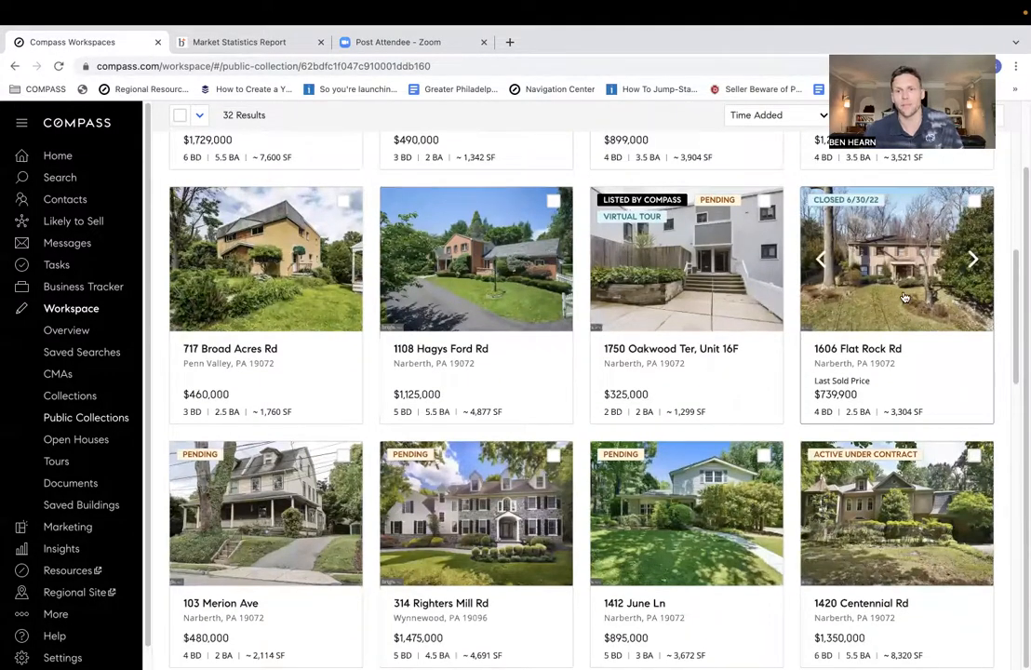
left_click(896, 258)
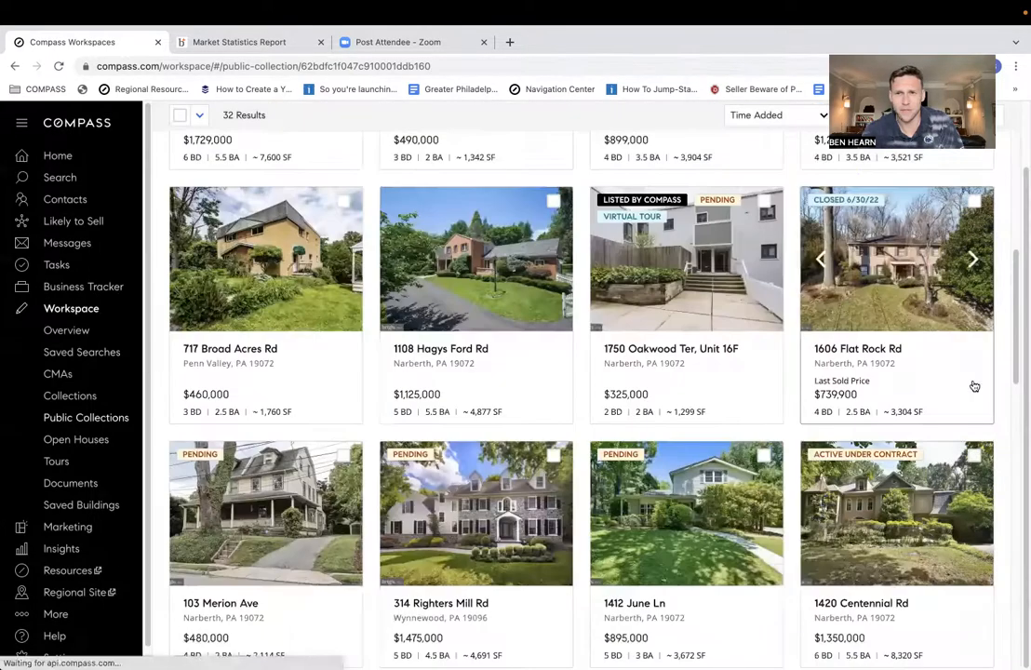
scroll("down", 3)
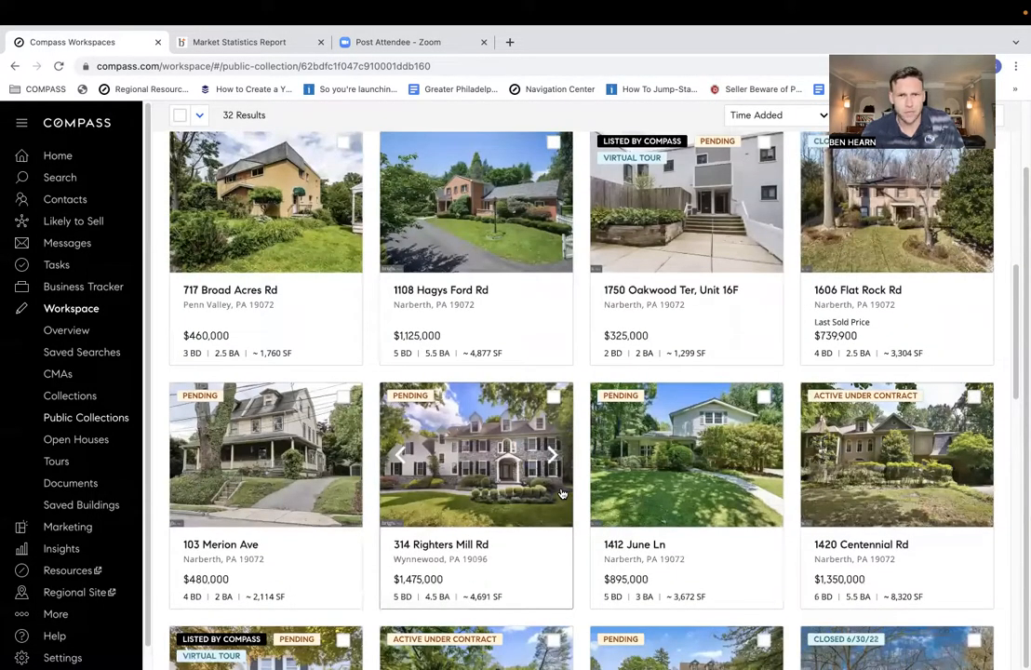
scroll("down", 3)
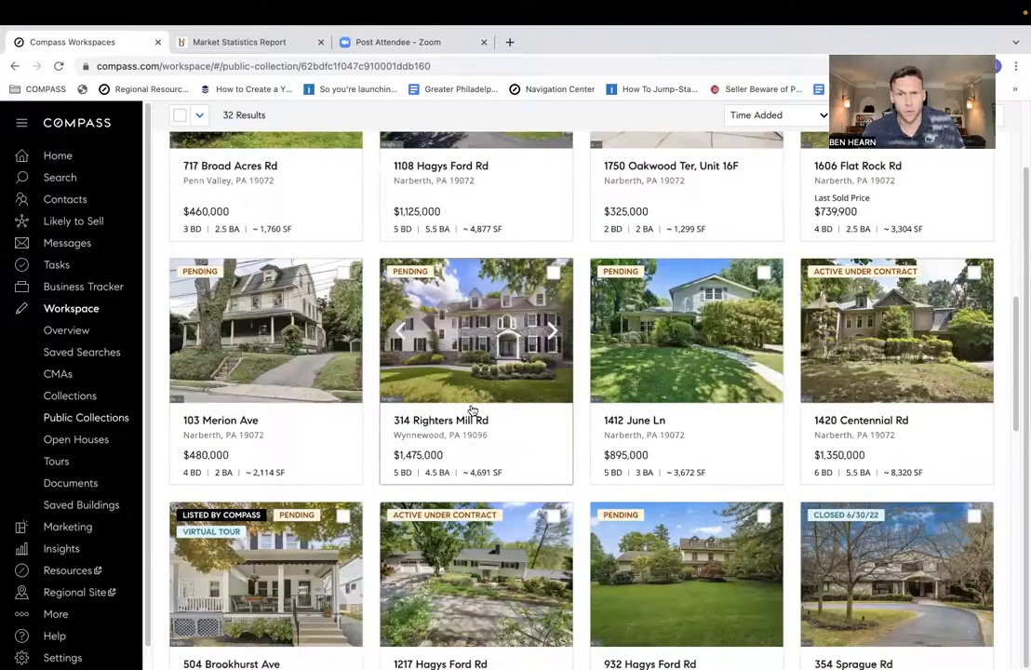
mouse_move(544, 393)
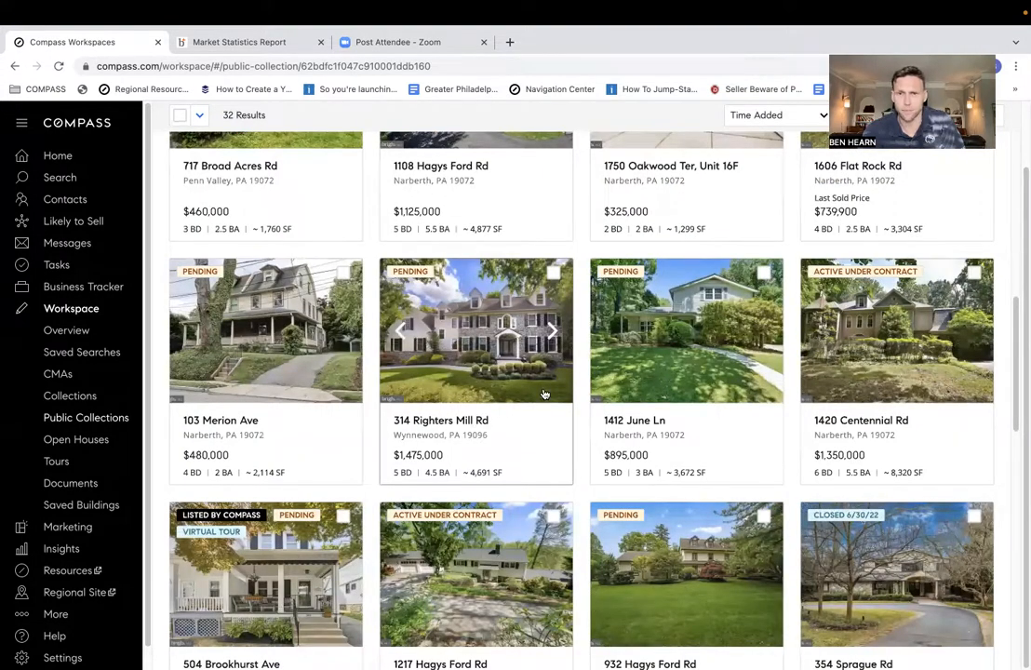